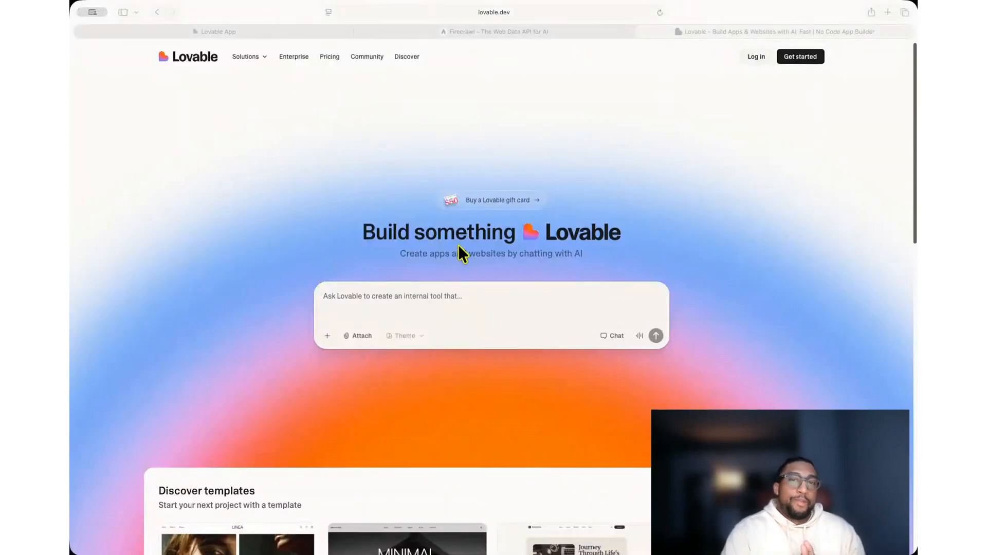
# Step: Draft 'create a dashboard to...' in the Lovable prompt box, then switch to the Firecrawl tab
pyautogui.write('create a d')
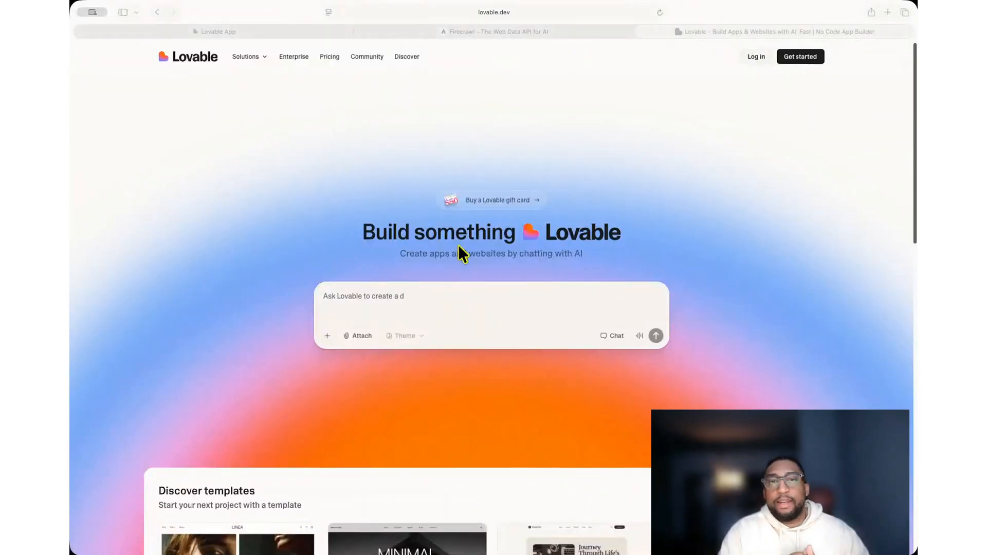
pyautogui.write('ashboard to..')
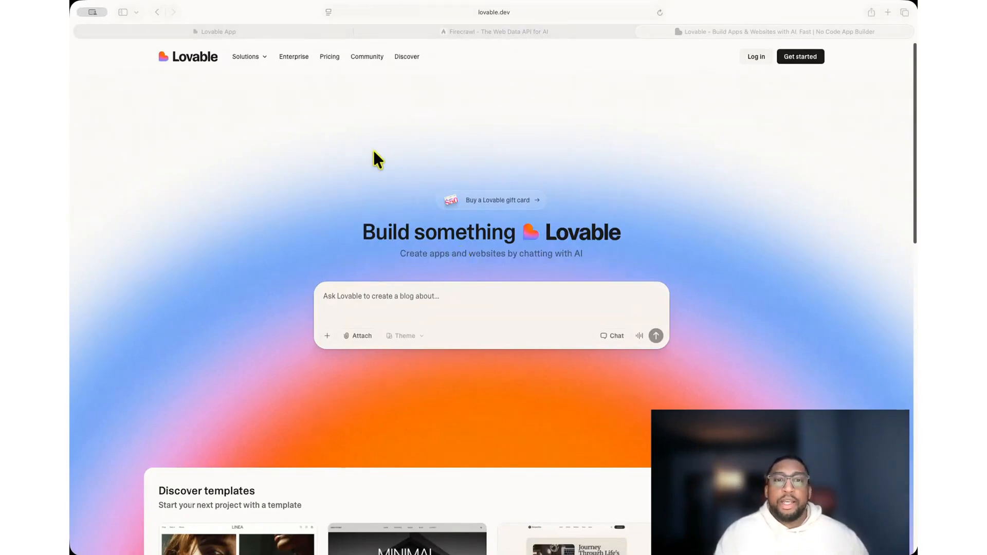
pyautogui.click(495, 32)
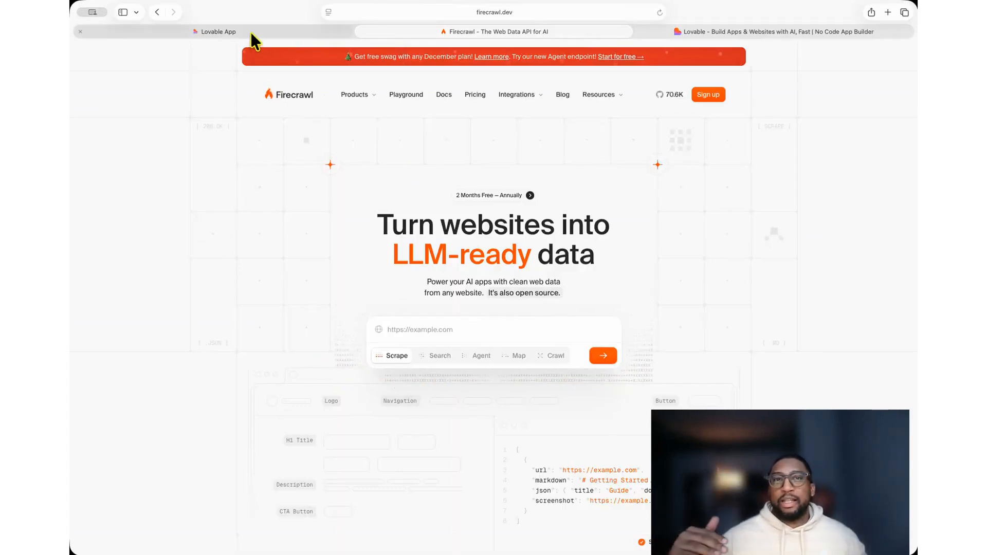
# Step: Switch to the Lovable App tab showing the TruthBrief landing page
pyautogui.click(217, 32)
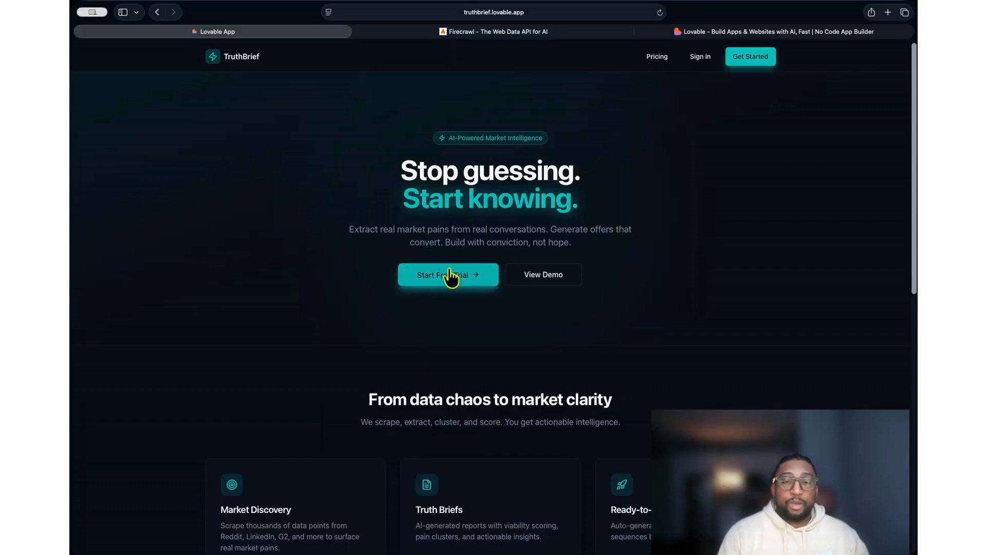
# Step: Sign in with the saved credentials and view the dashboard: 6 markets, 5 briefs, 79% viability
pyautogui.click(448, 276)
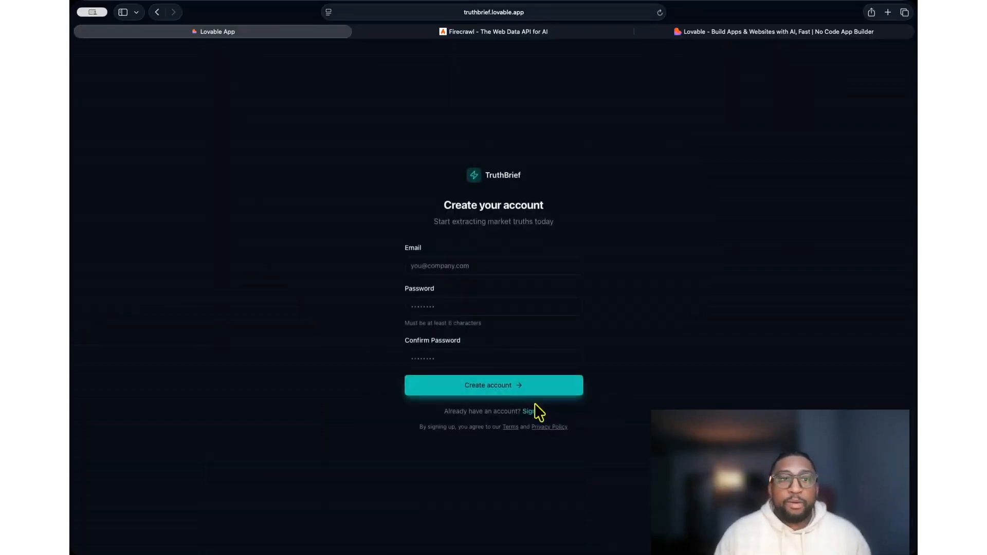
pyautogui.click(530, 411)
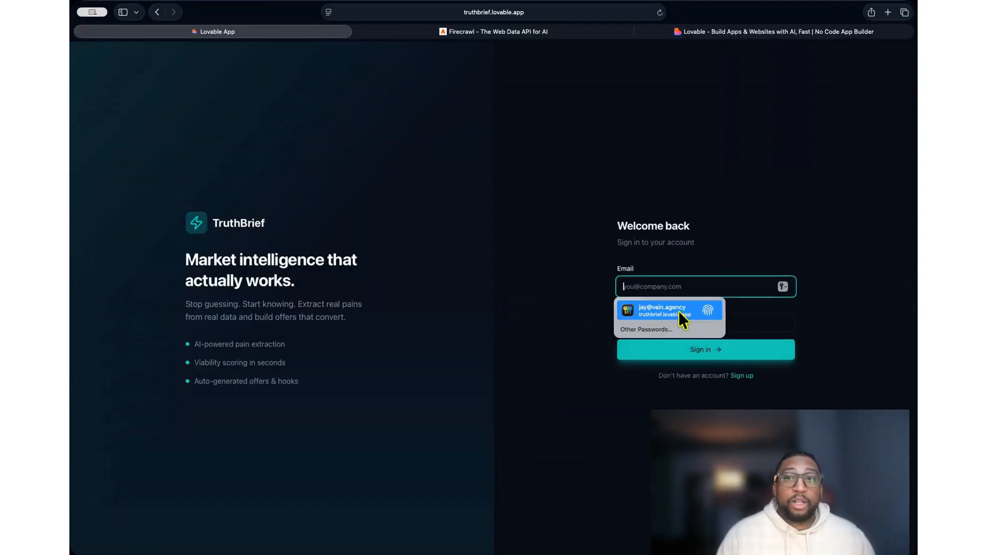
pyautogui.click(661, 313)
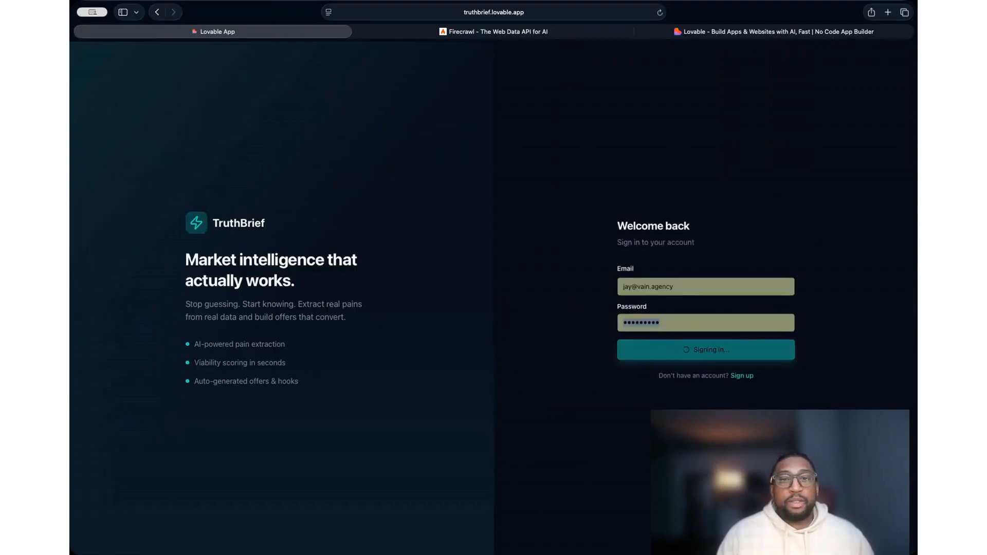
pyautogui.click(705, 350)
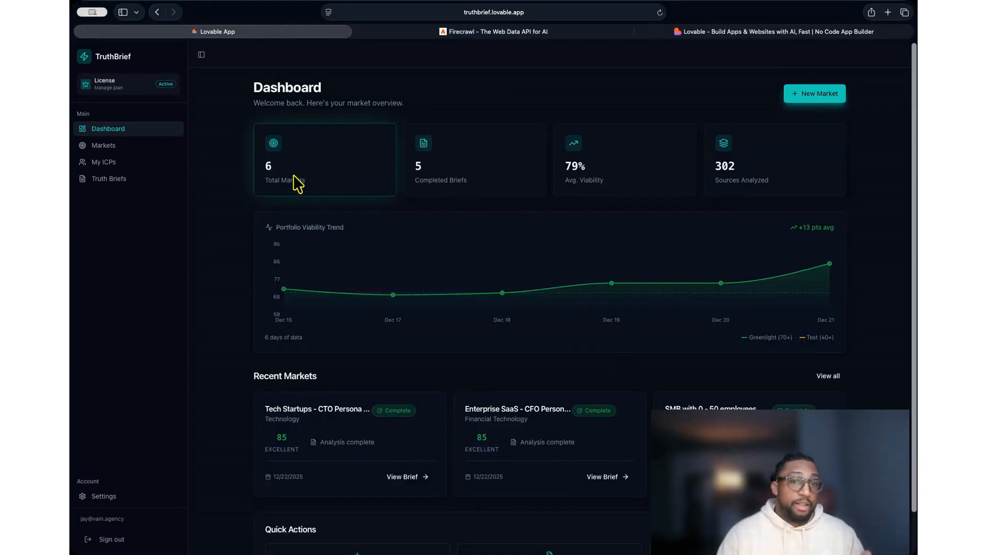
pyautogui.moveTo(466, 181)
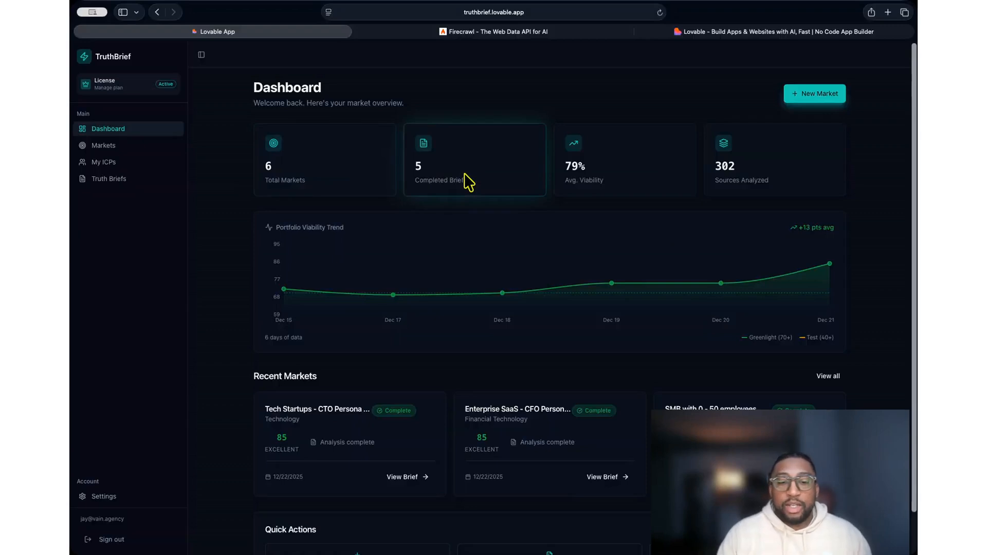
pyautogui.scroll(-3)
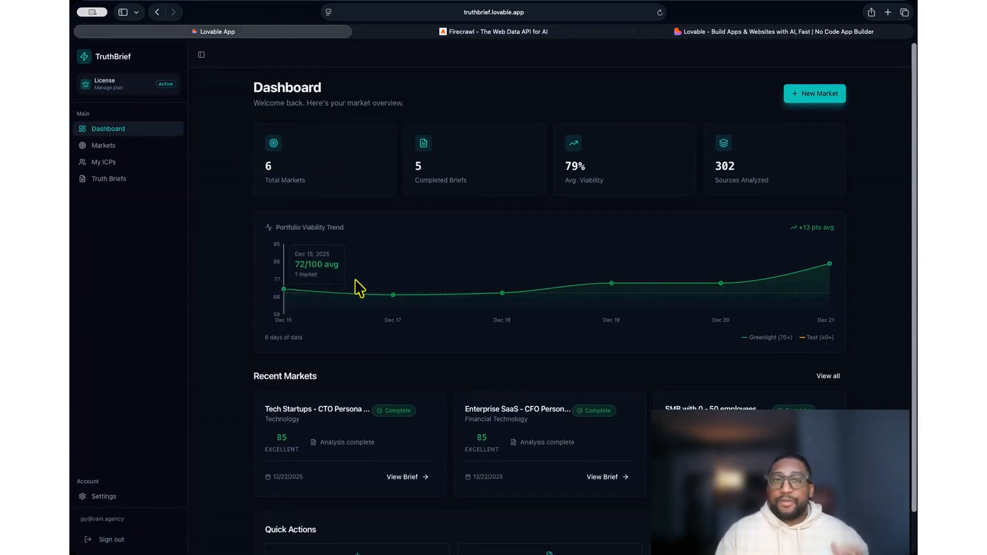
pyautogui.moveTo(563, 280)
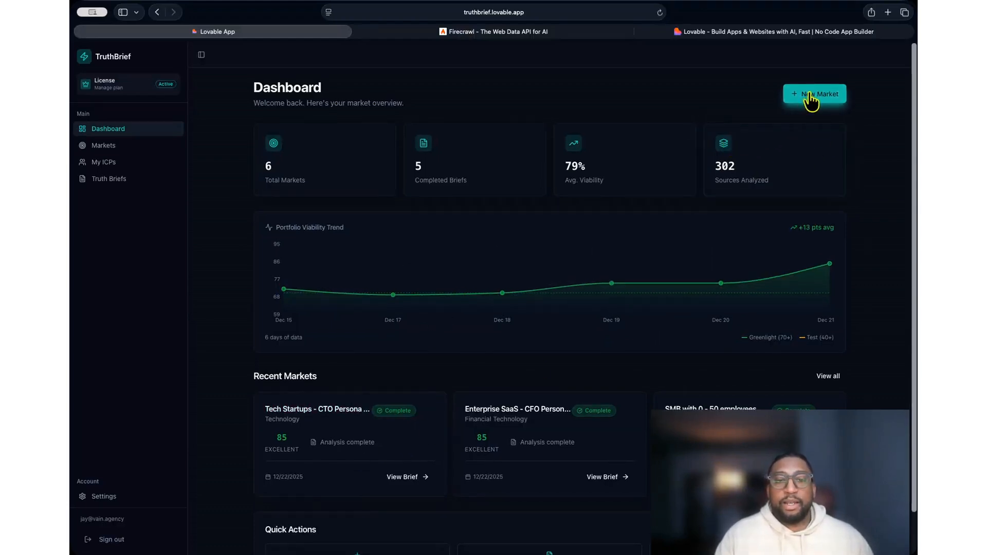
# Step: Create a new market and prefill it from the Local Service Businesses quick-start template
pyautogui.click(815, 93)
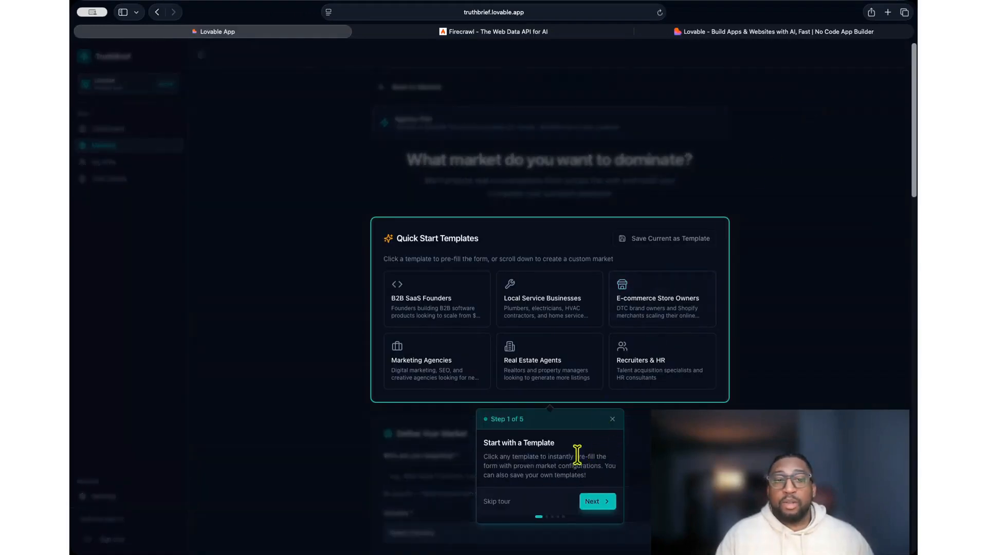
pyautogui.click(548, 299)
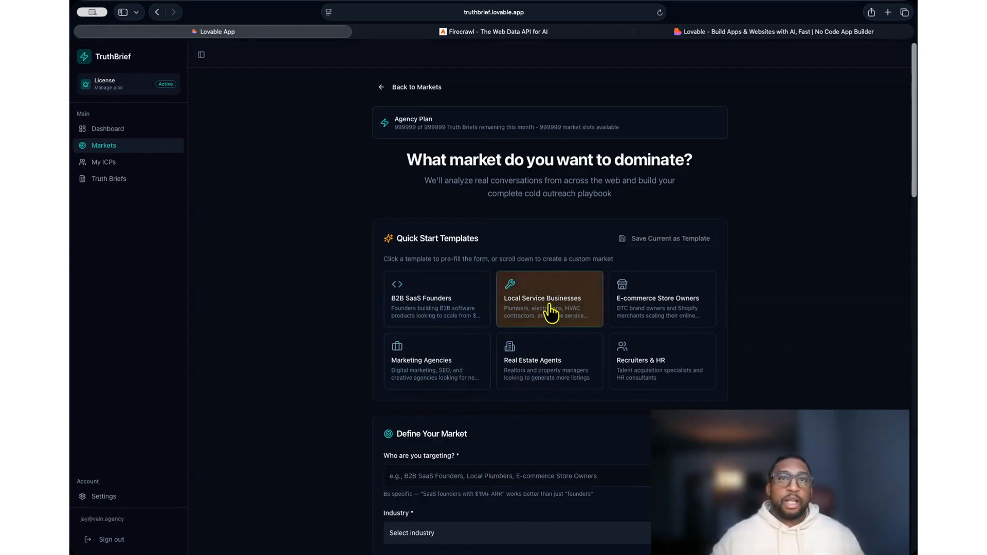
pyautogui.scroll(-3)
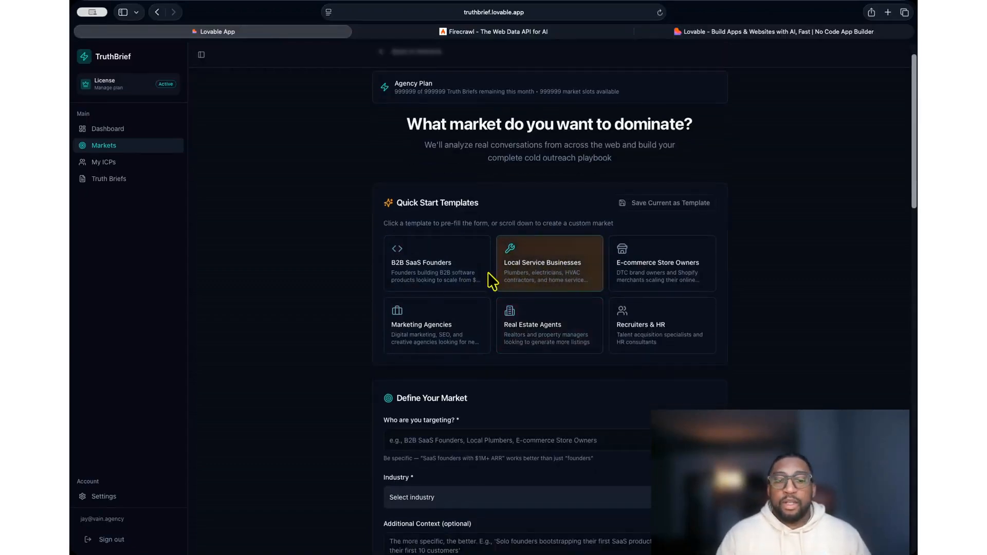
pyautogui.click(548, 263)
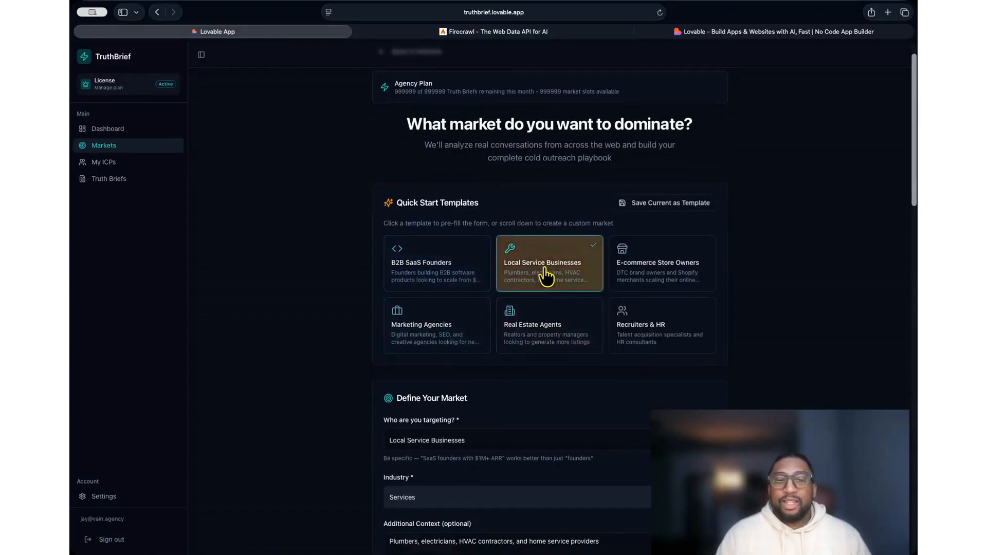
# Step: Review the prefilled form: Services industry and plumbers, electricians, HVAC contractors context
pyautogui.scroll(-3)
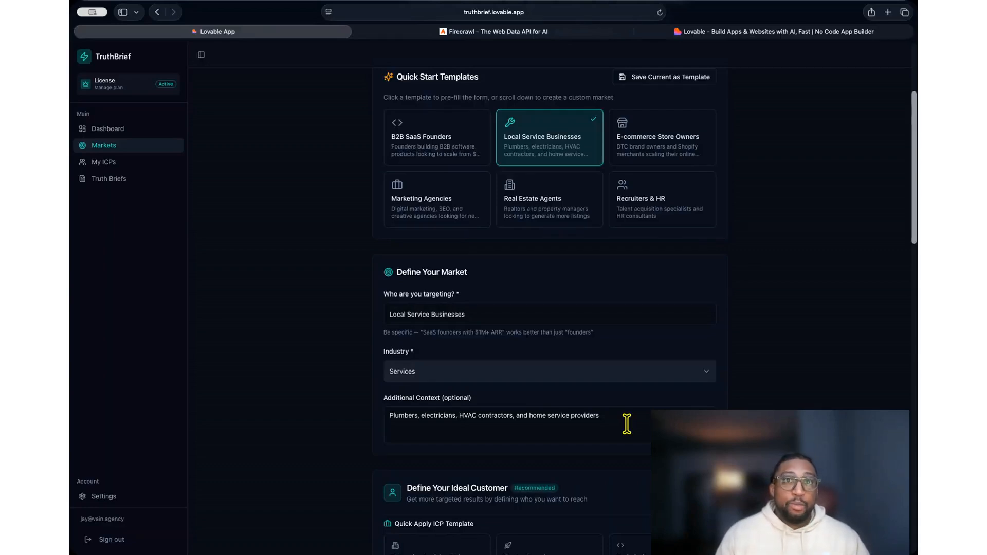
pyautogui.scroll(-3)
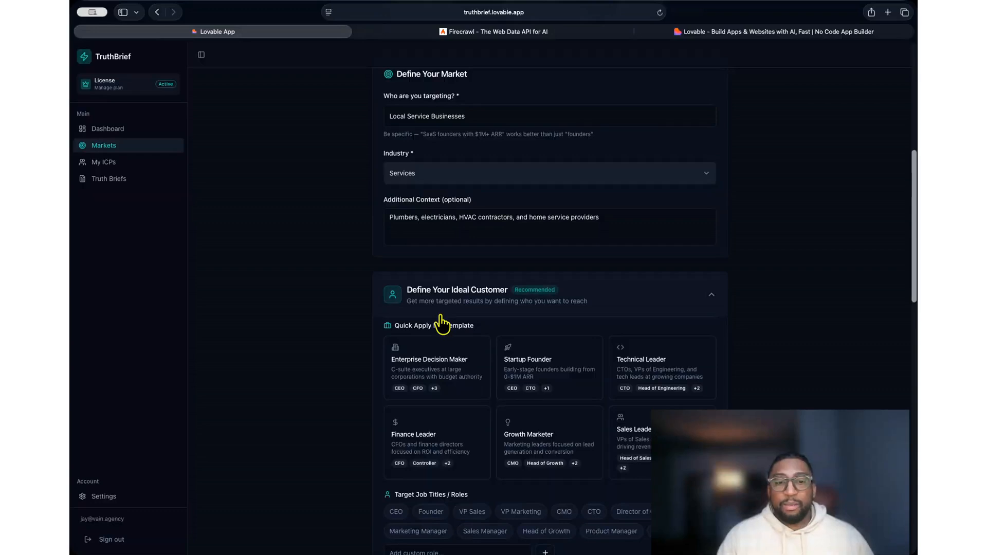
pyautogui.click(436, 369)
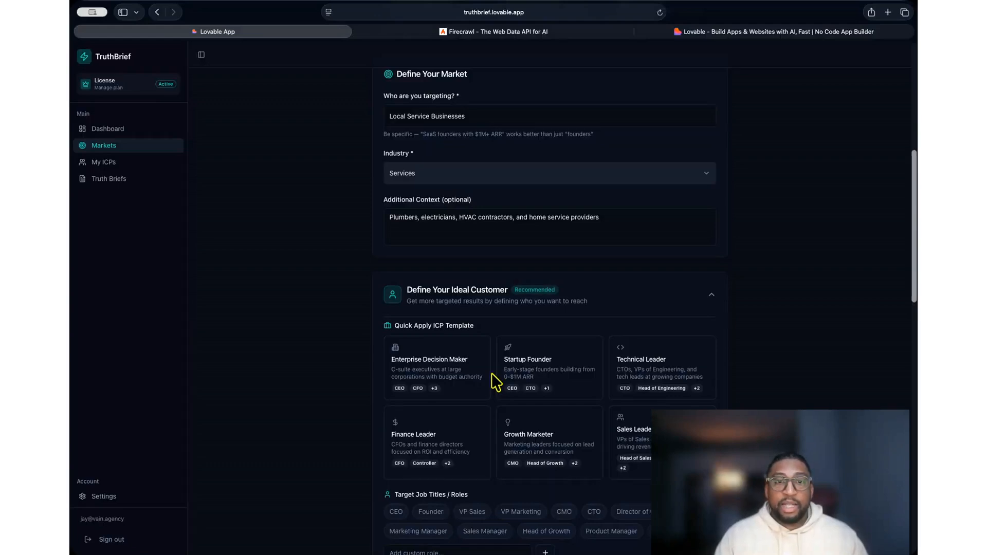
pyautogui.scroll(3)
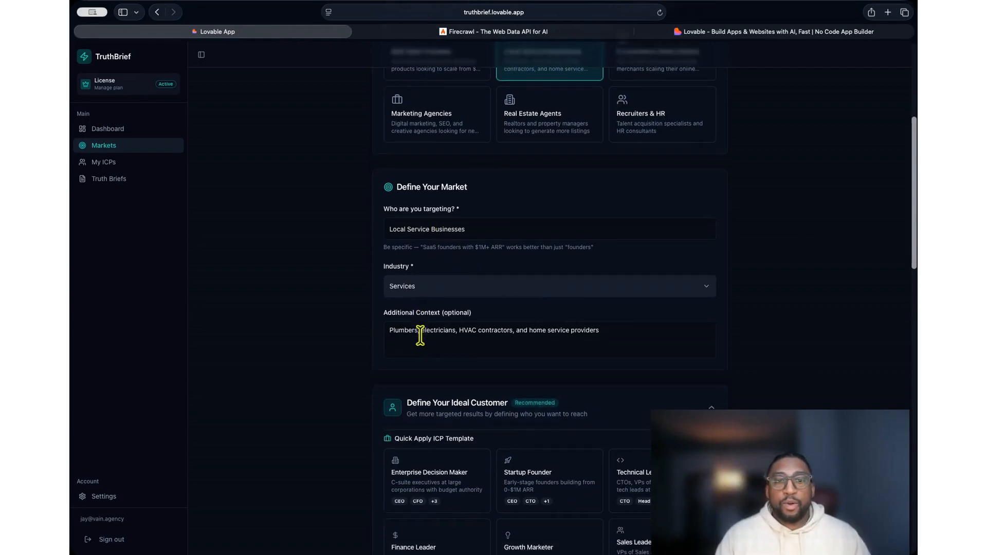
pyautogui.scroll(-3)
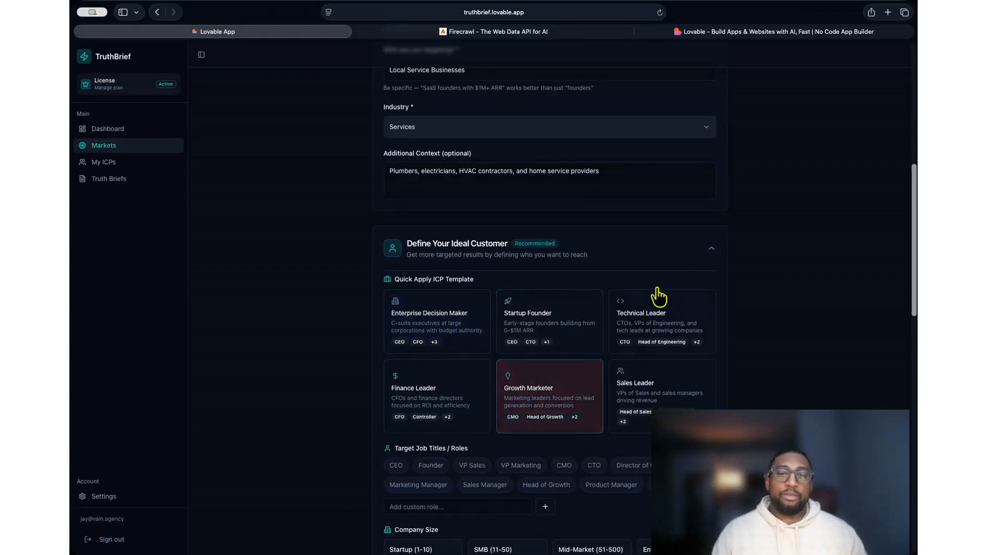
pyautogui.click(711, 248)
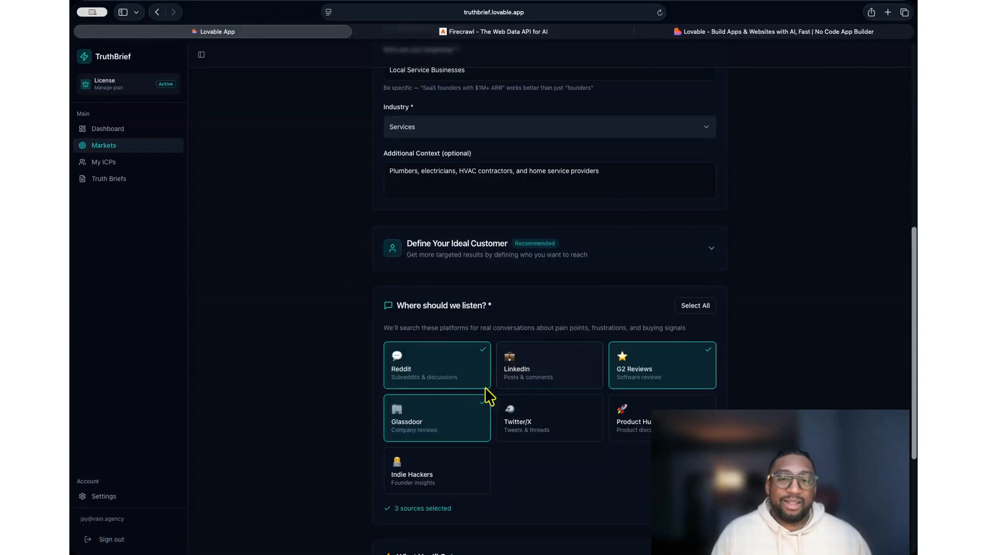
pyautogui.scroll(-3)
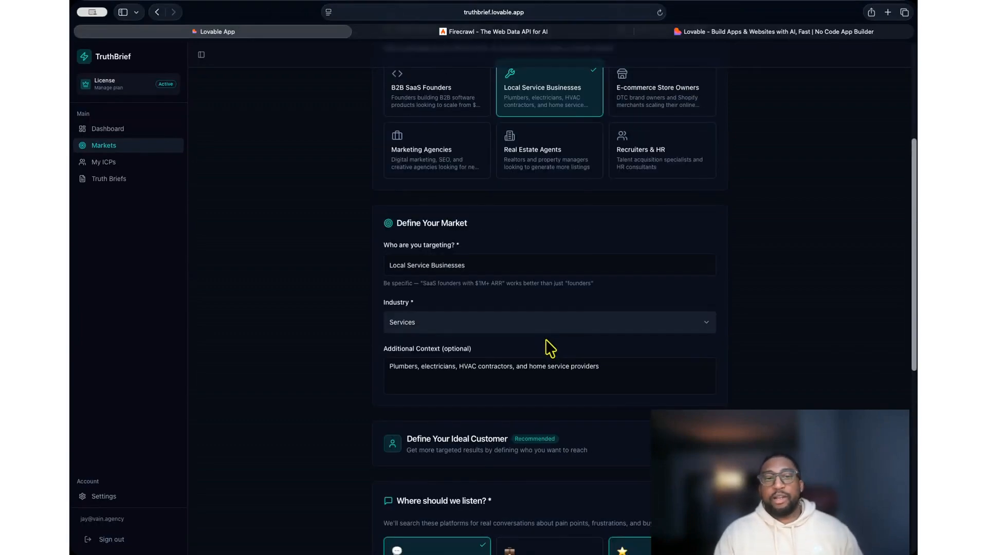
pyautogui.scroll(-3)
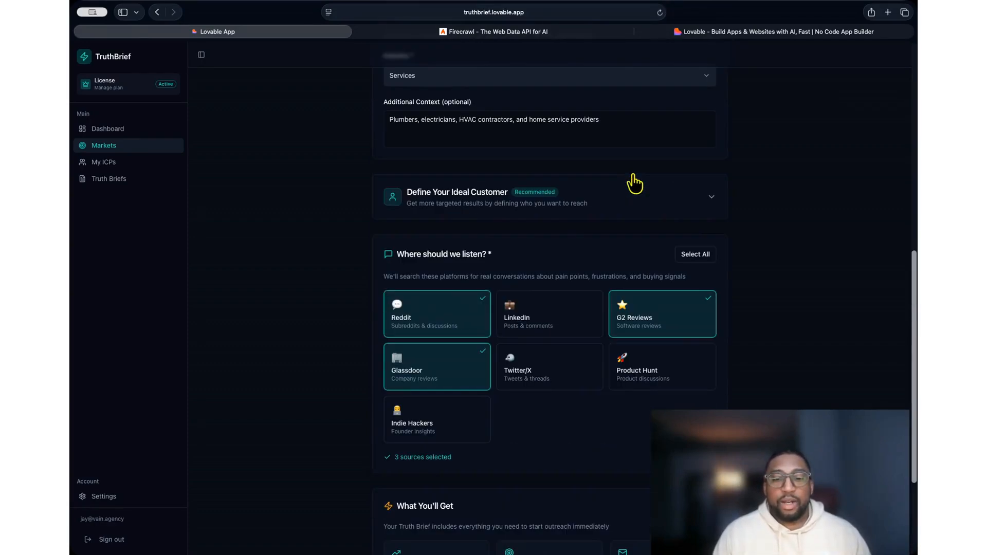
pyautogui.moveTo(456, 208)
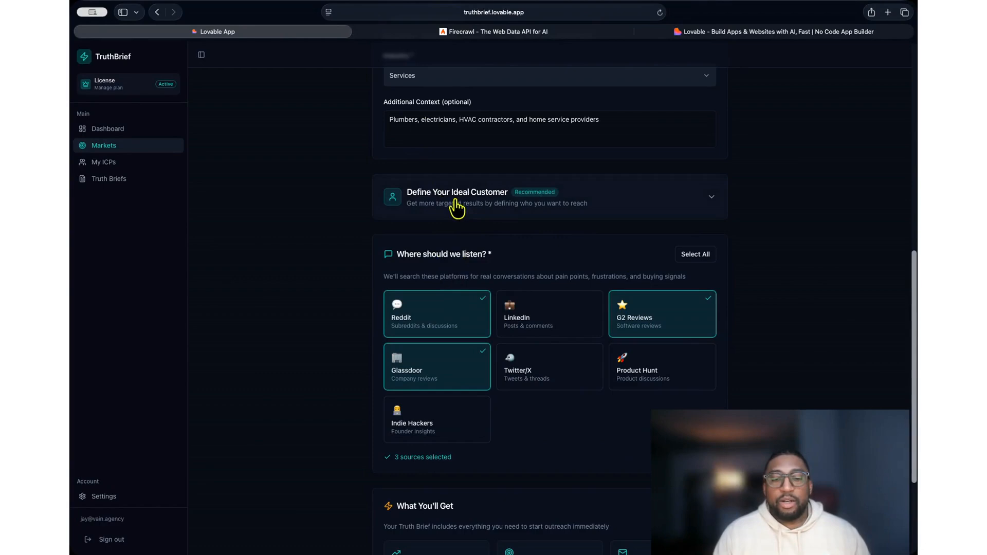
pyautogui.scroll(-3)
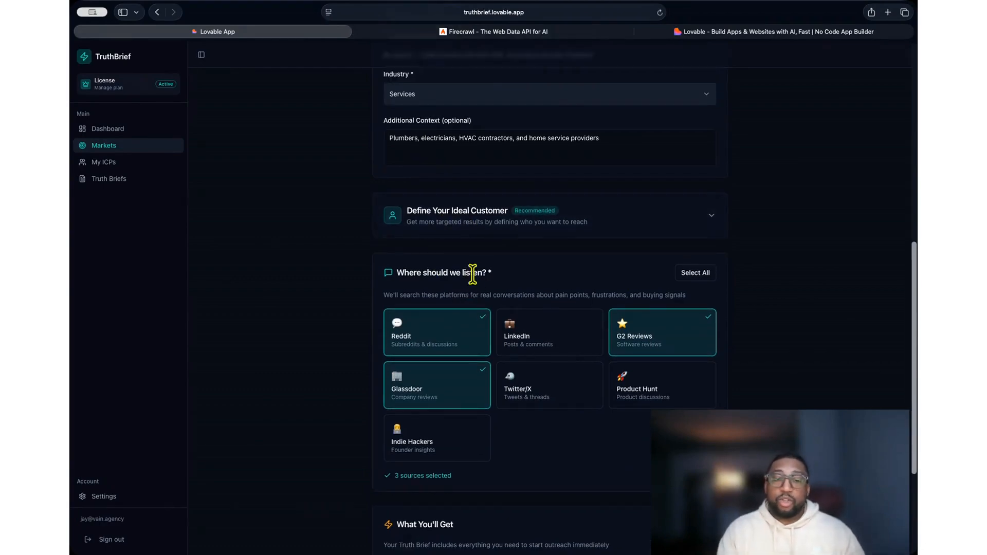
pyautogui.scroll(-3)
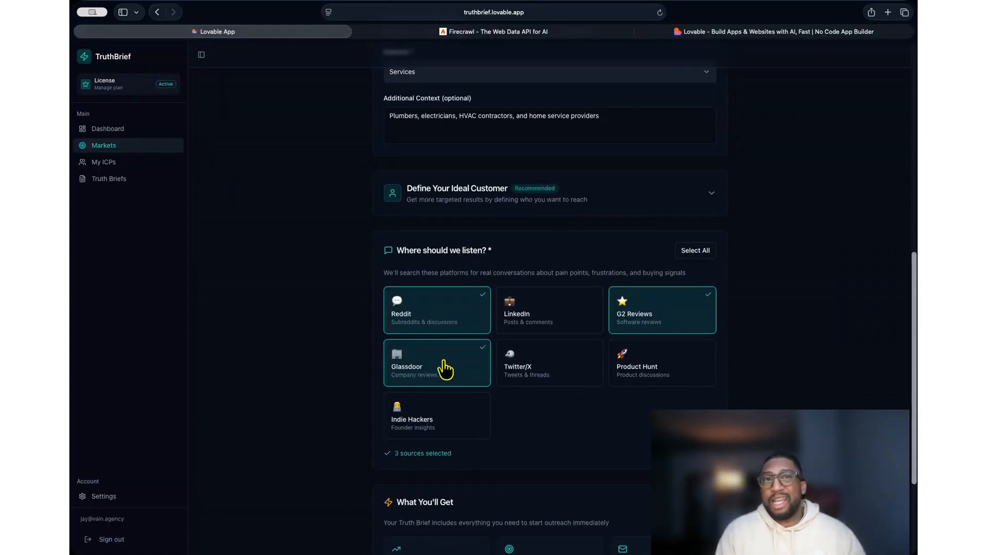
pyautogui.moveTo(616, 332)
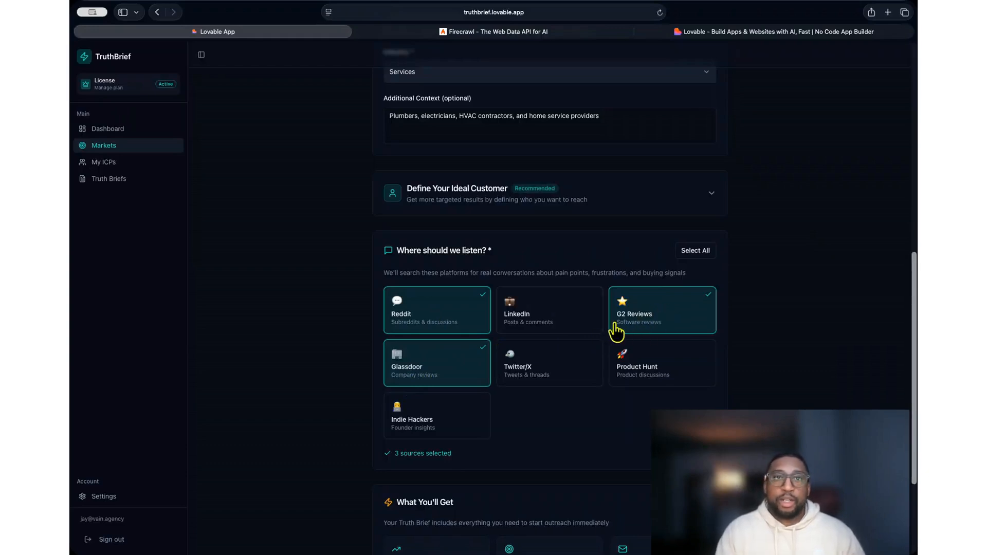
pyautogui.moveTo(604, 349)
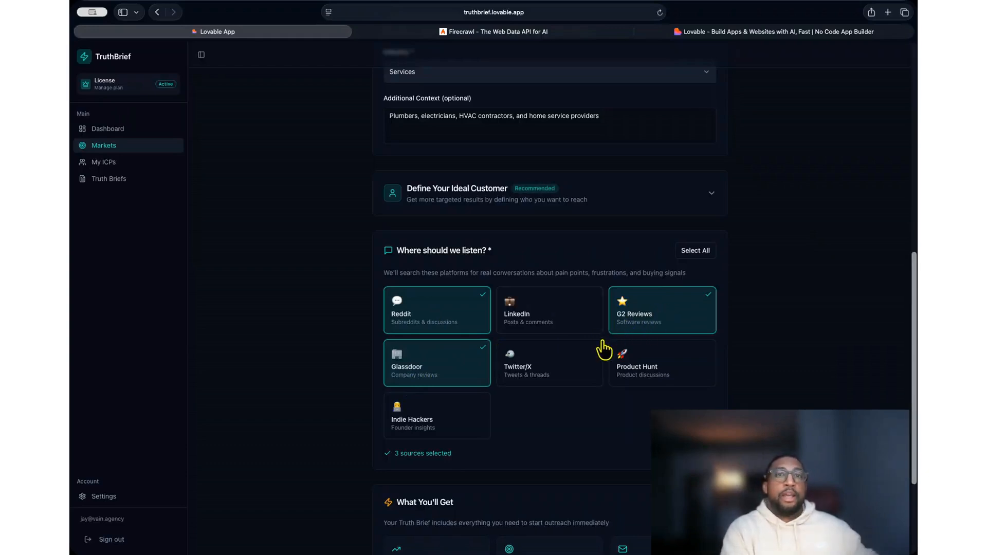
pyautogui.moveTo(527, 363)
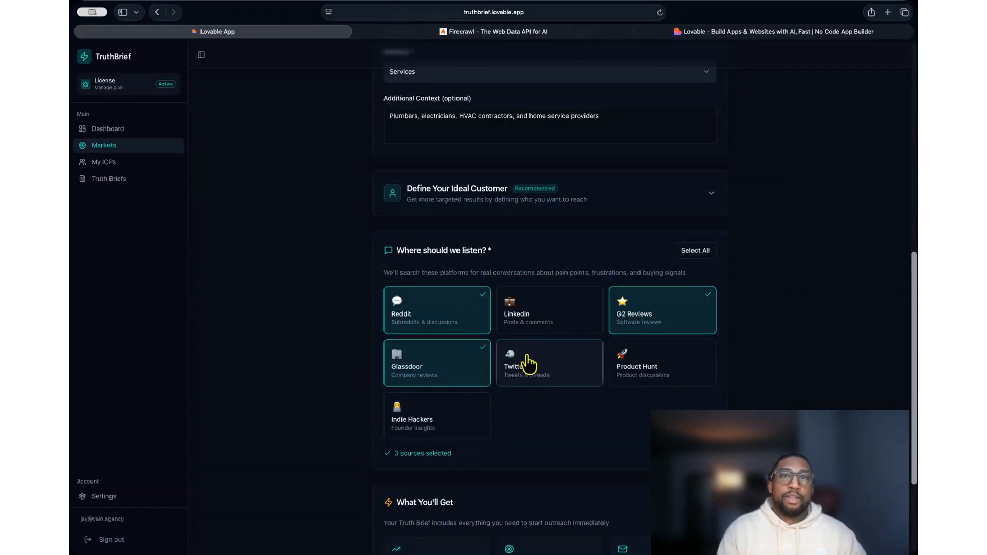
pyautogui.scroll(-3)
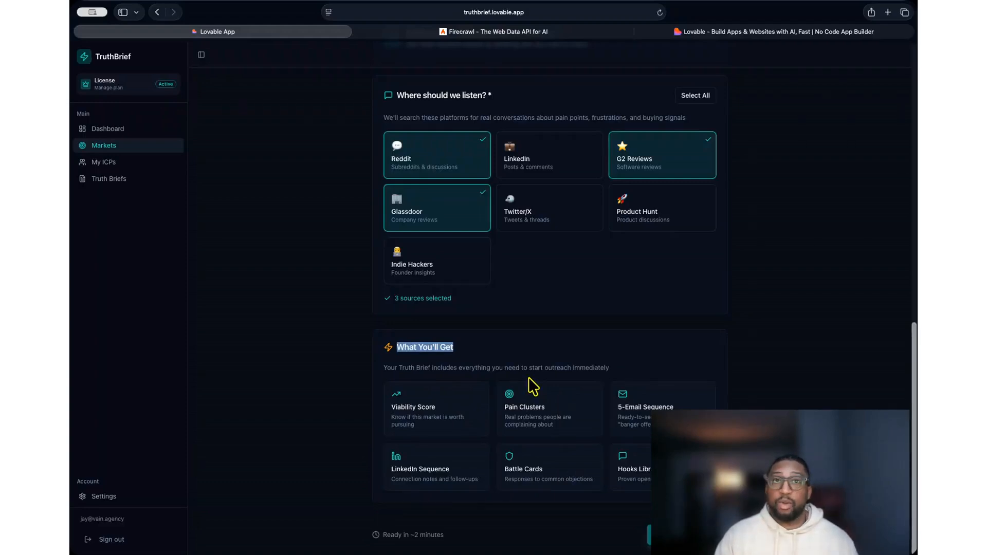
pyautogui.scroll(3)
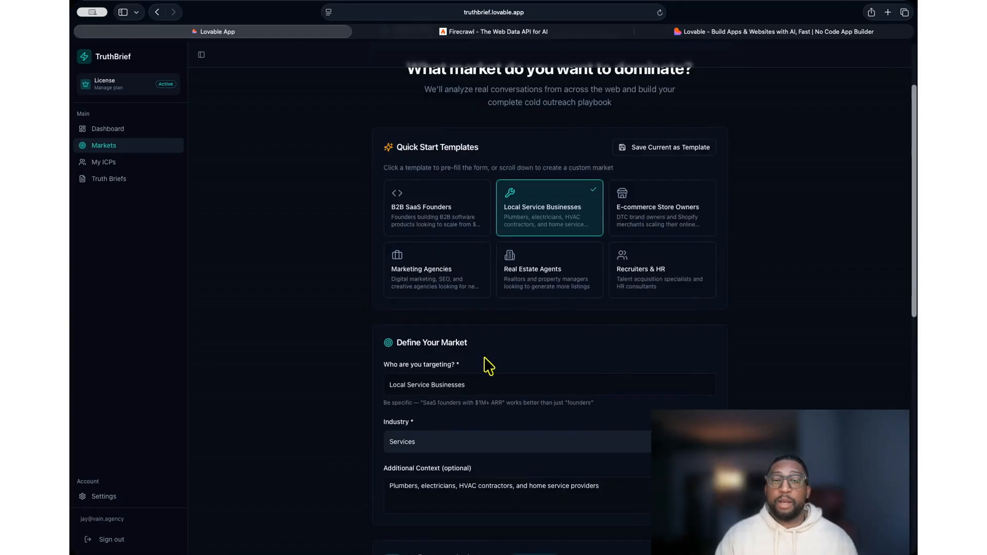
pyautogui.scroll(-3)
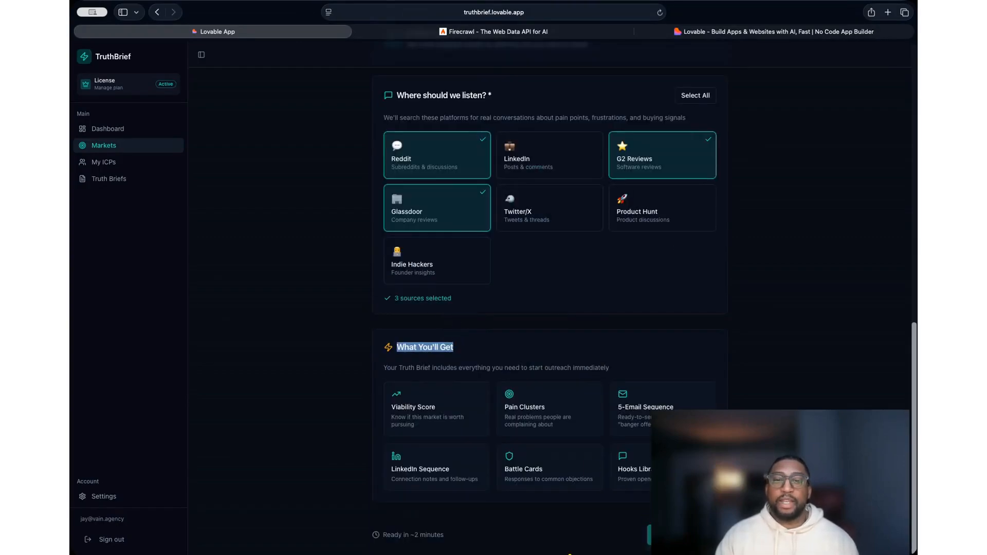
pyautogui.moveTo(103, 161)
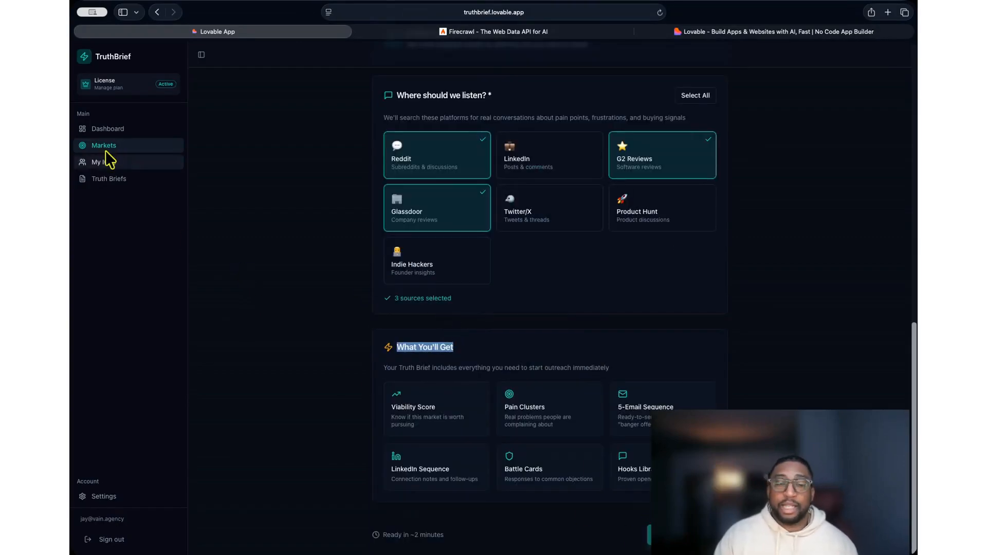
# Step: Return to the dashboard and view Local Service Businesses in the Live Processing card
pyautogui.click(107, 129)
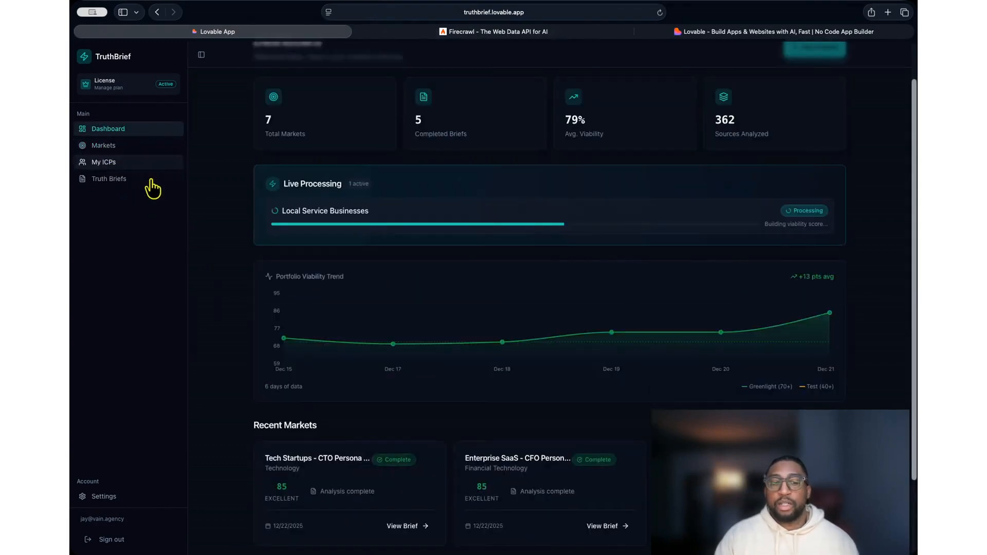
pyautogui.moveTo(527, 233)
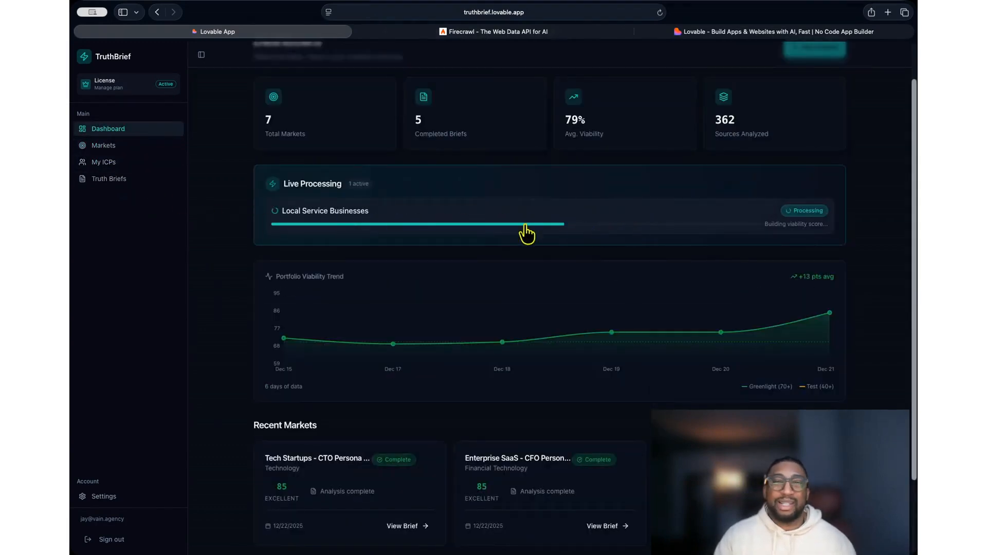
pyautogui.scroll(-3)
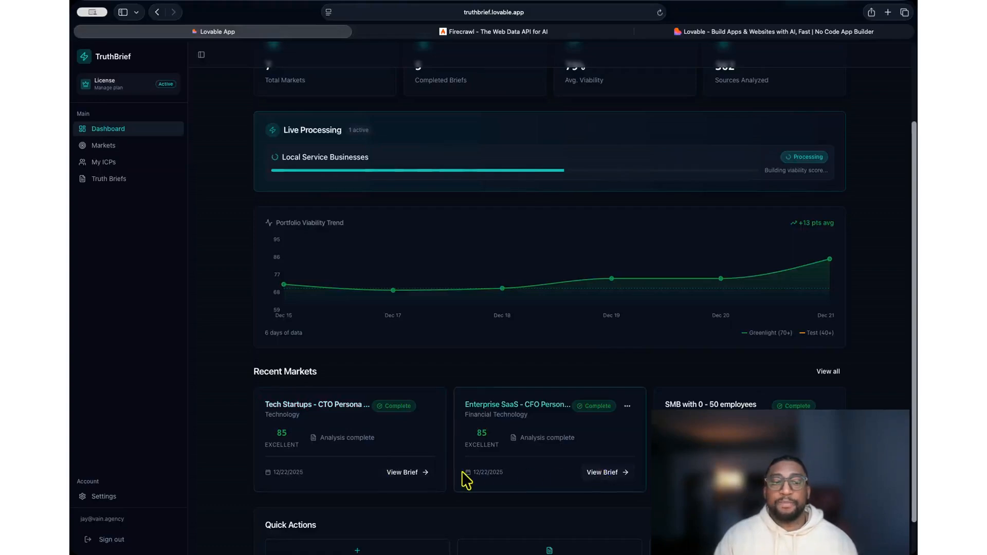
# Step: View the Tech Startups - CTO Persona Test brief's 85 Greenlight viability and ICP targeting sections
pyautogui.click(402, 472)
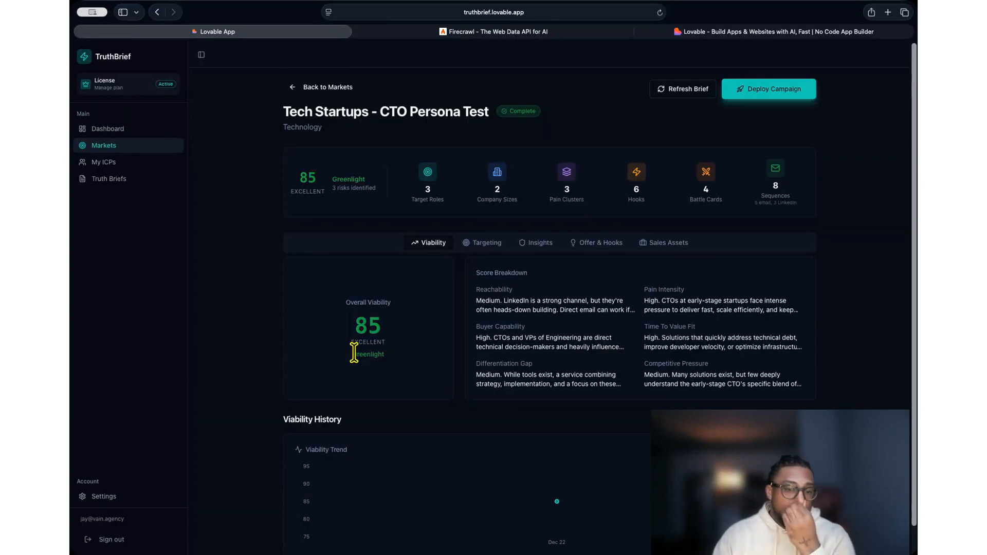
pyautogui.moveTo(492, 305)
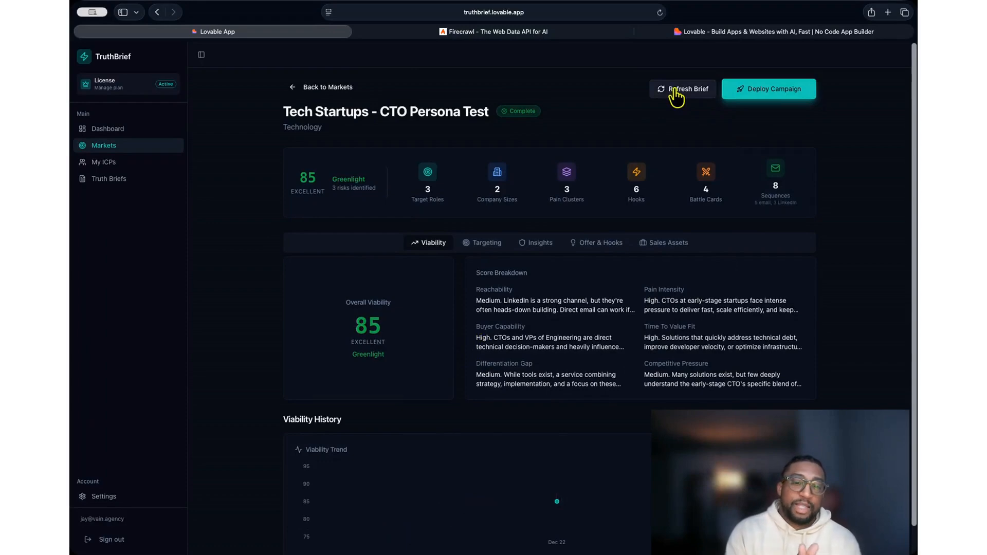
pyautogui.moveTo(430, 212)
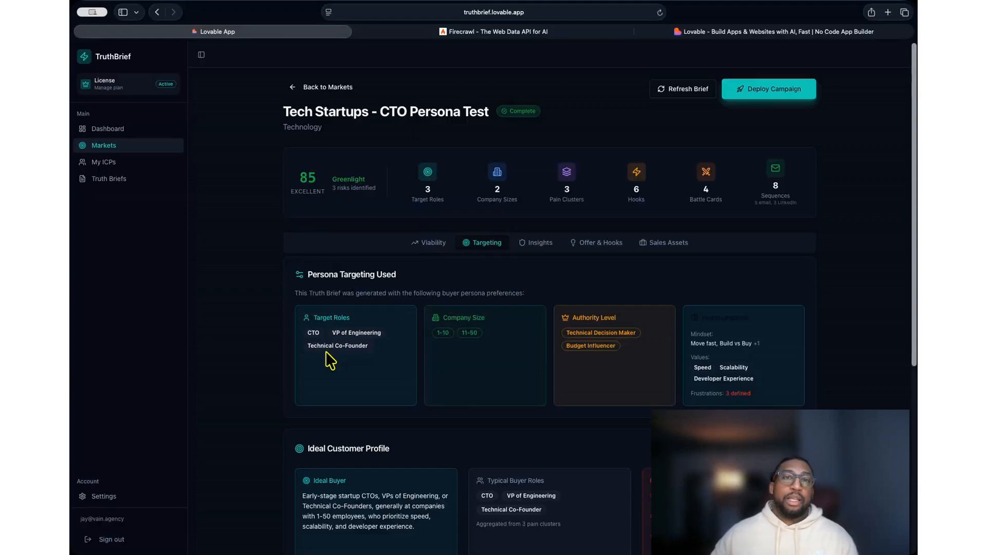
pyautogui.moveTo(297, 355)
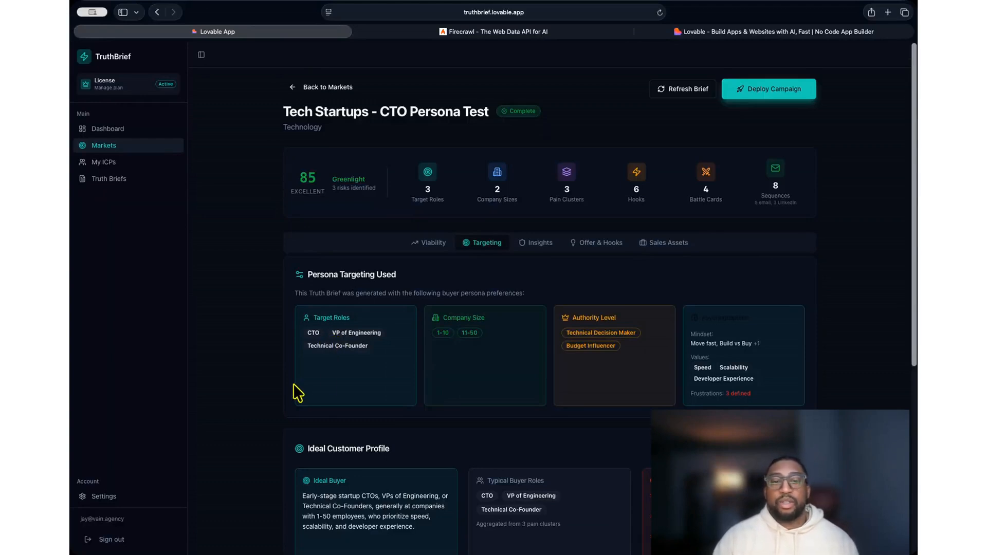
pyautogui.moveTo(399, 382)
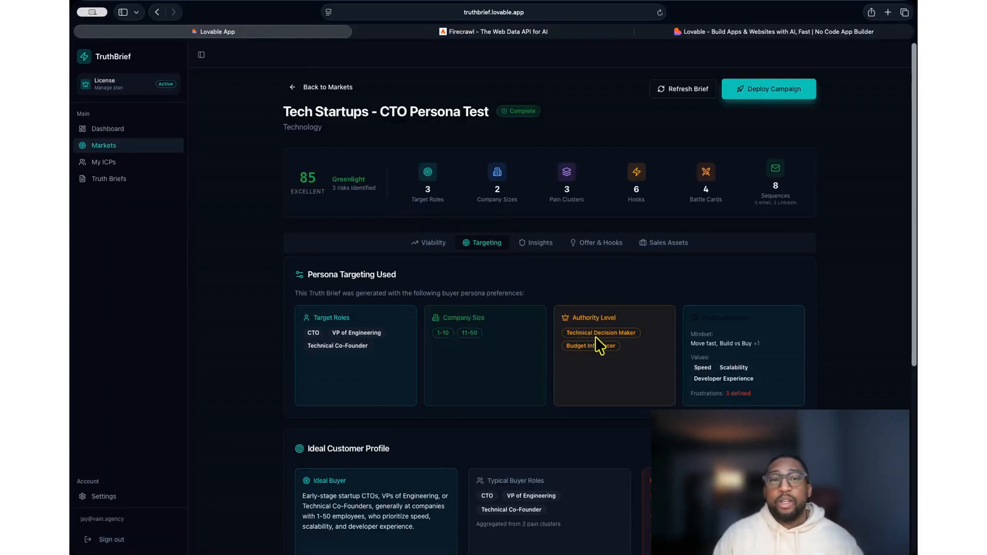
pyautogui.scroll(-3)
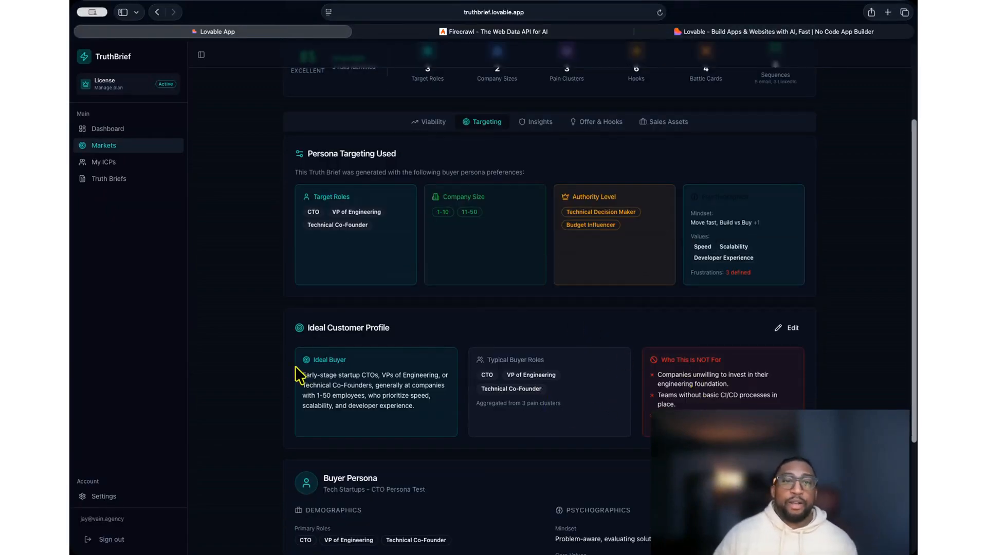
pyautogui.scroll(-3)
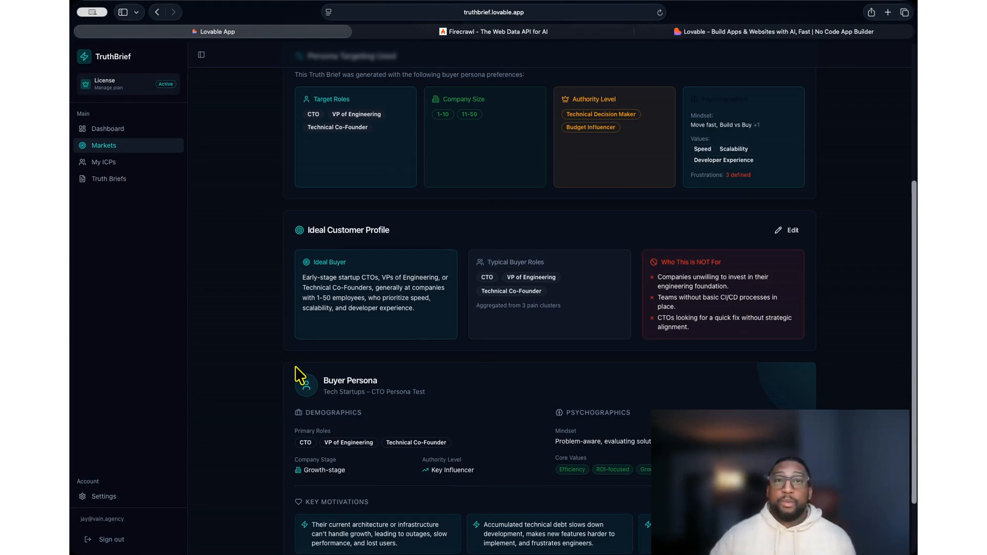
pyautogui.scroll(-3)
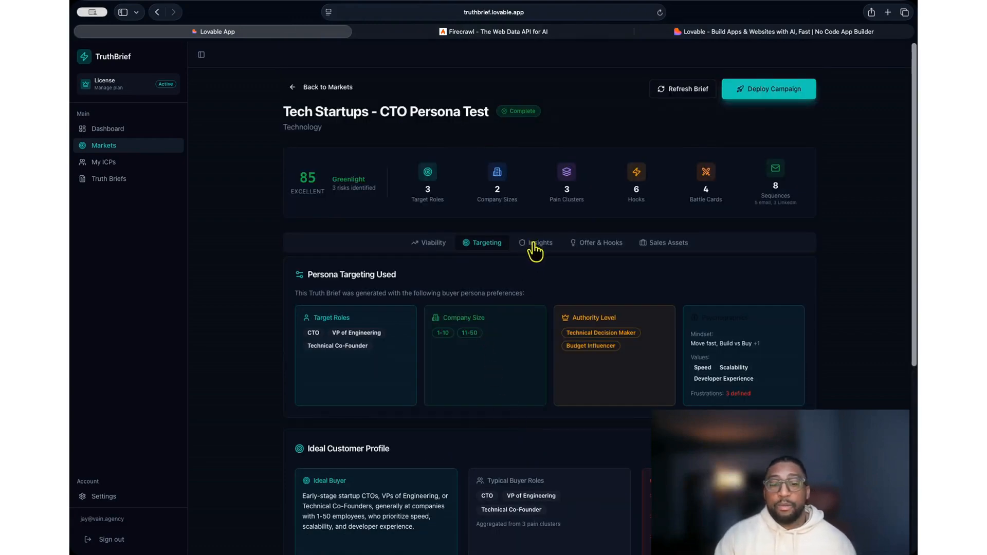
# Step: Review the top risks and pain clusters, then the Startup CTO Velocity Accelerator offer and hooks
pyautogui.click(540, 243)
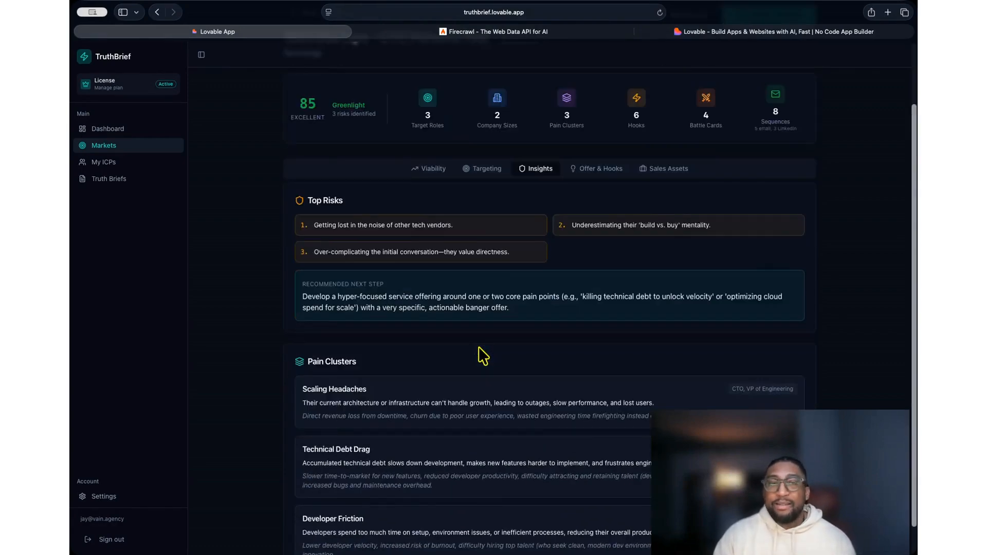
pyautogui.scroll(-3)
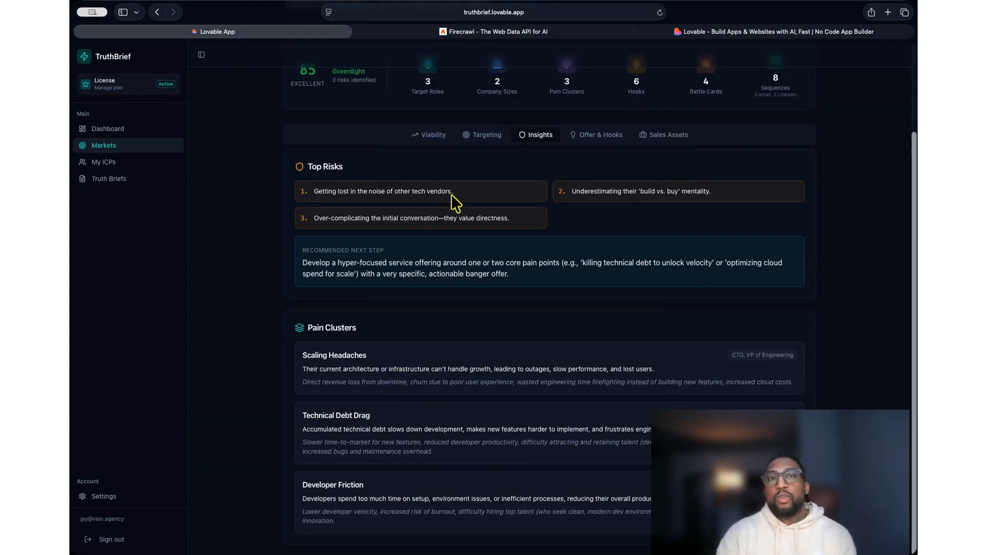
pyautogui.moveTo(349, 263)
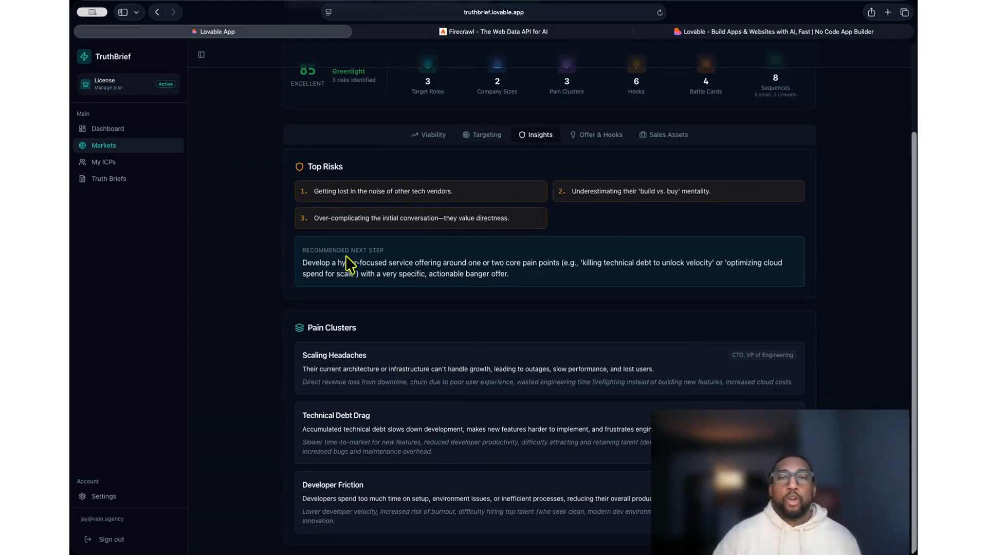
pyautogui.scroll(-3)
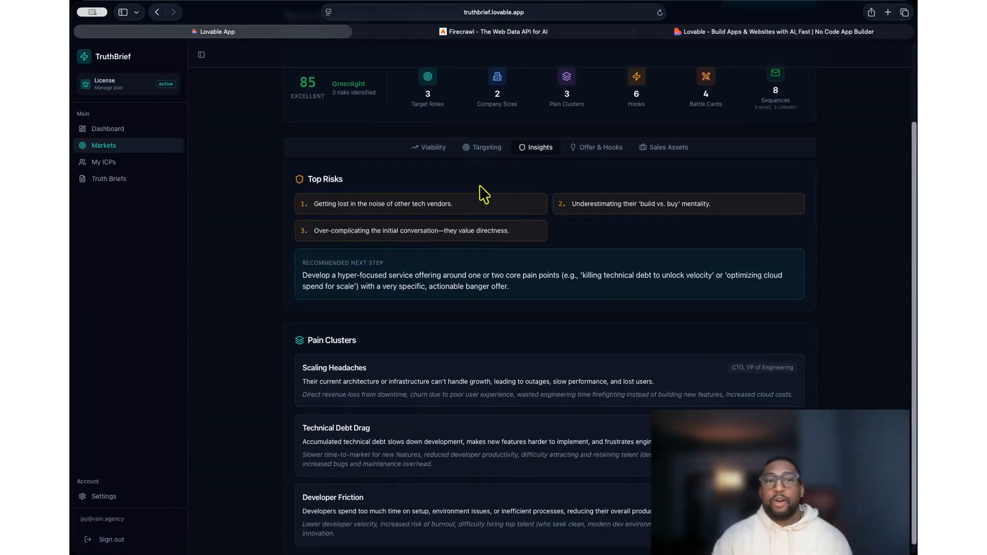
pyautogui.click(596, 147)
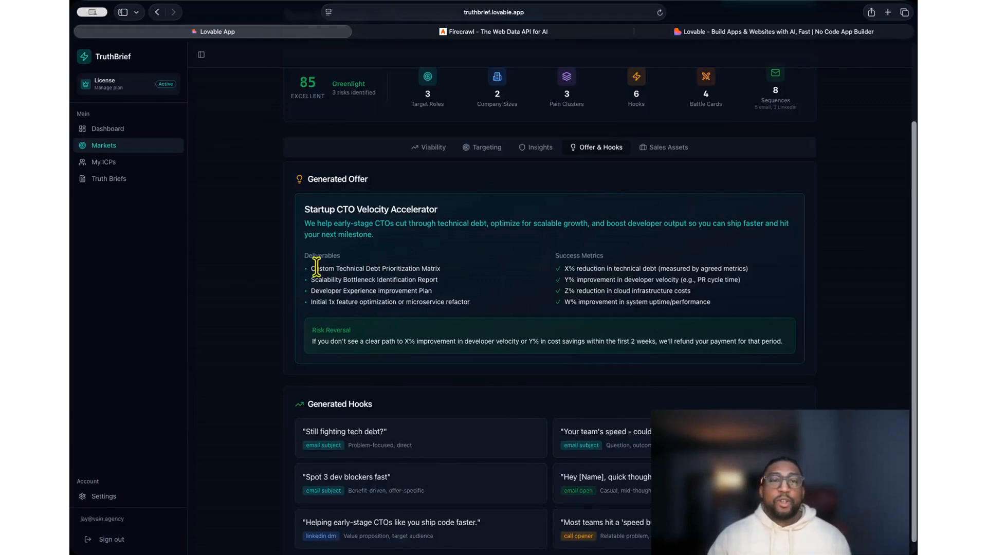
pyautogui.scroll(-3)
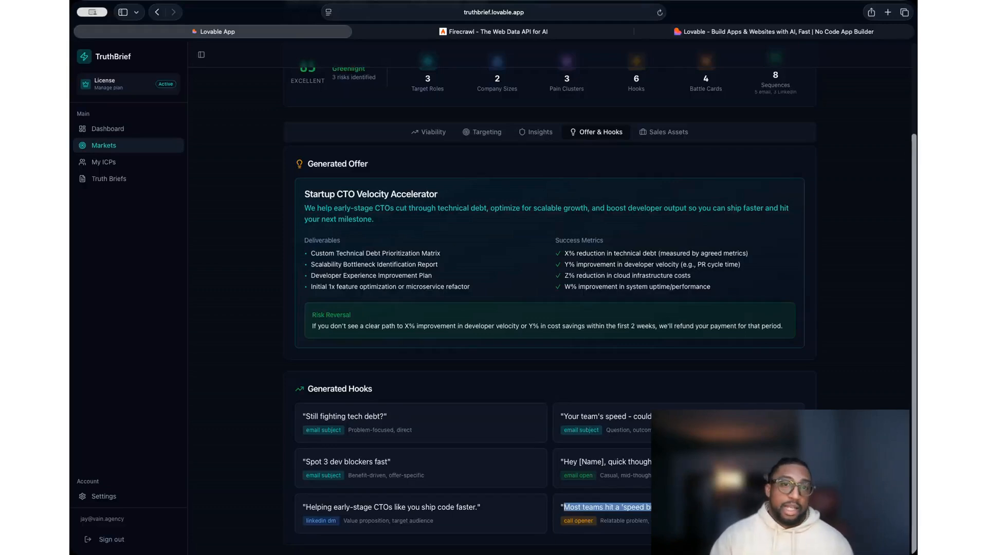
# Step: Review the Sales Assets battle cards and five-step outbound email sequence, highlighting the first email
pyautogui.click(664, 131)
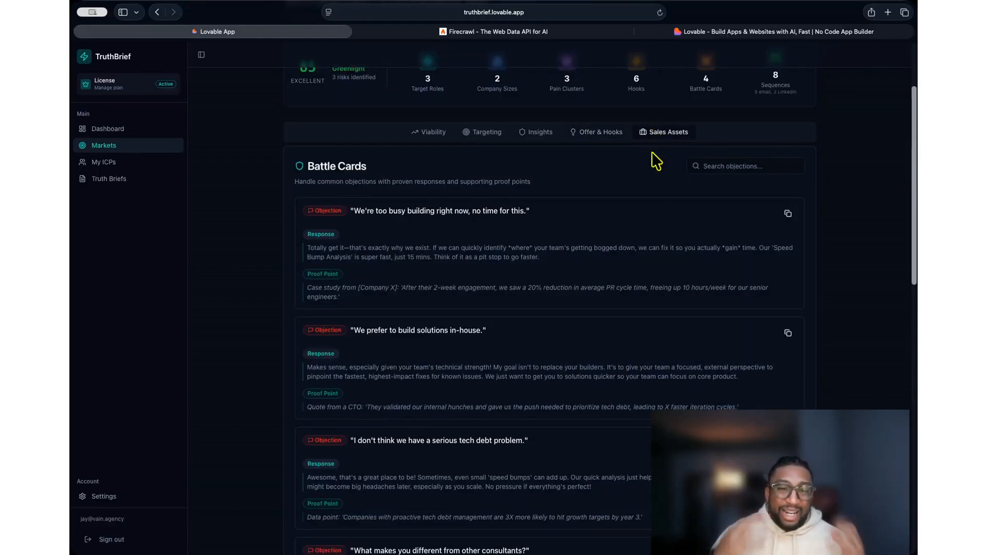
pyautogui.moveTo(643, 277)
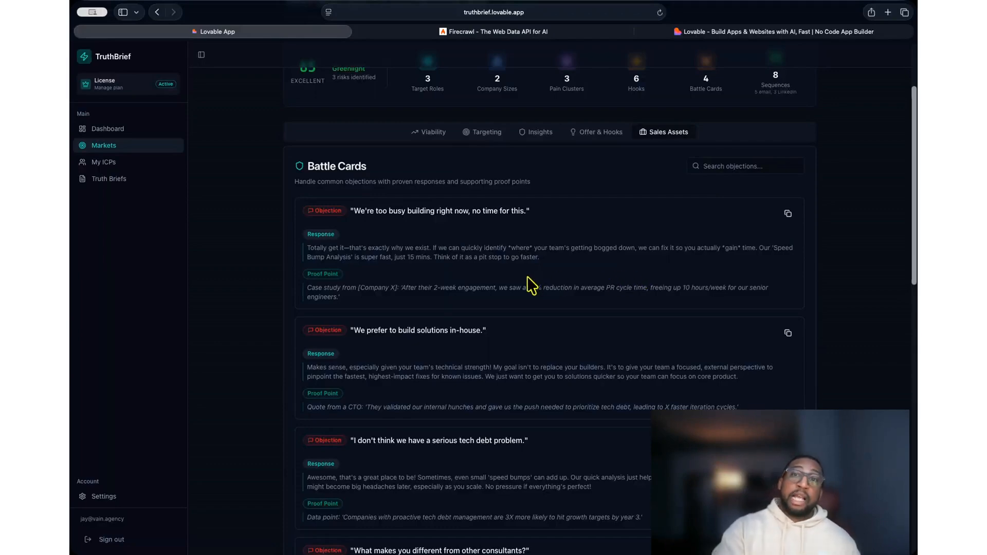
pyautogui.scroll(-3)
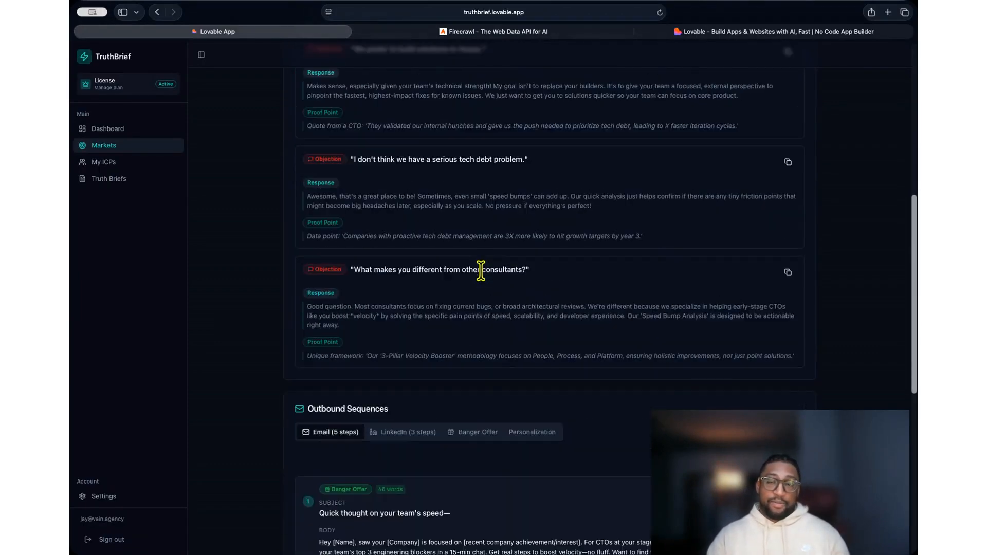
pyautogui.scroll(-3)
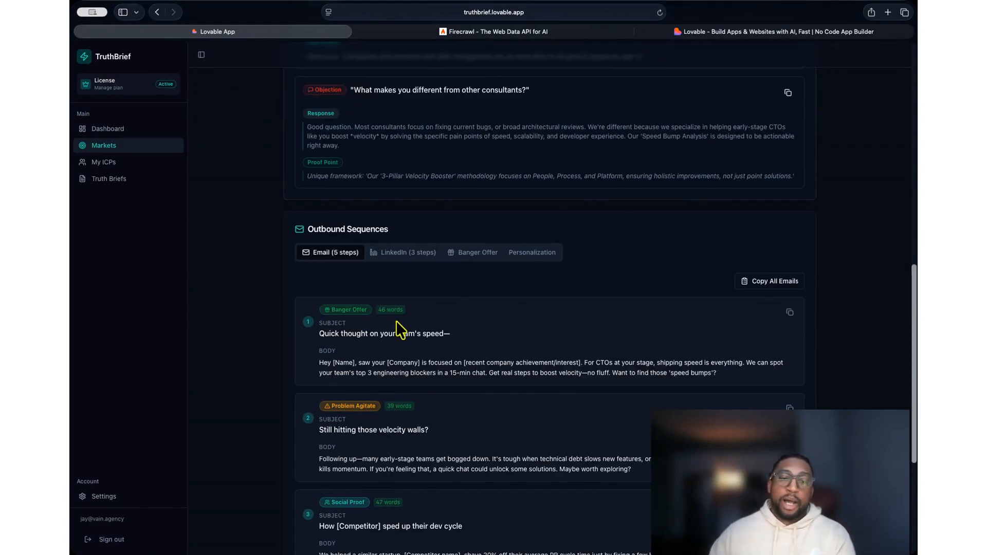
pyautogui.moveTo(319, 332); pyautogui.dragTo(395, 333)
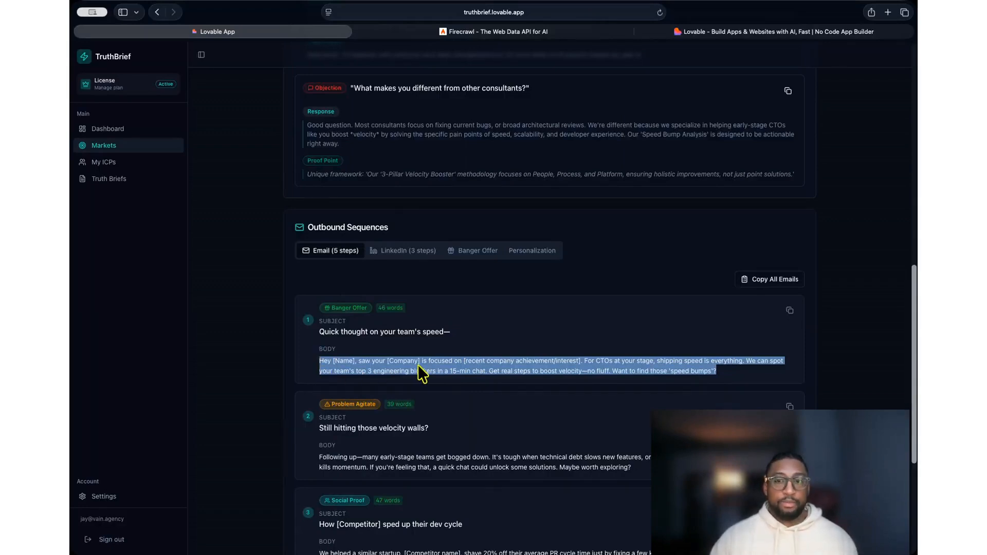
pyautogui.click(418, 365)
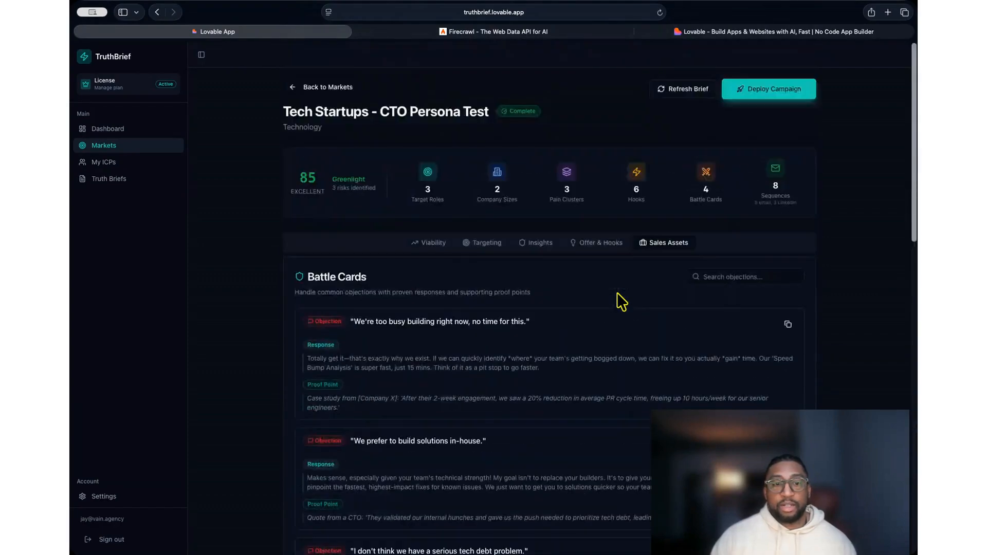
pyautogui.moveTo(571, 319)
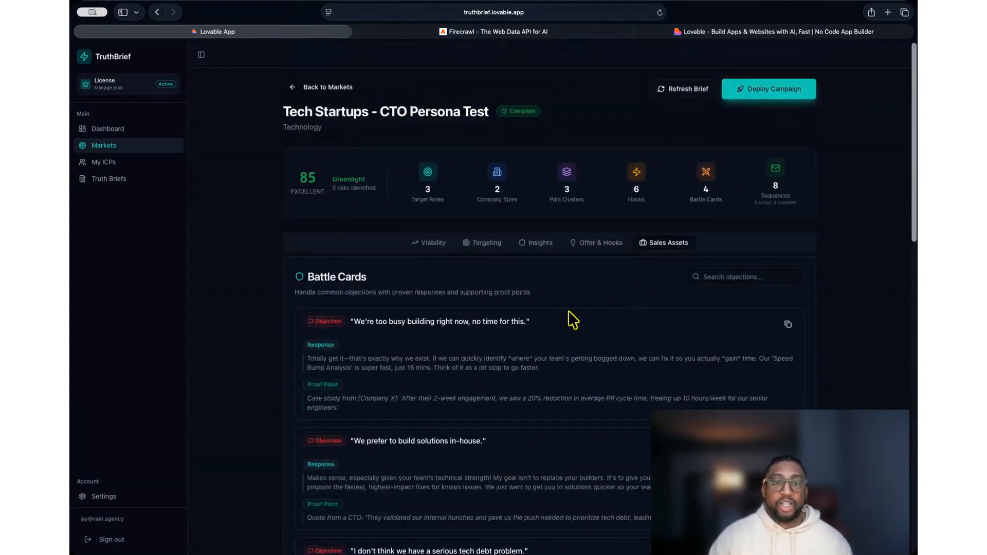
# Step: Review the My ICPs overview, then list the Truth Briefs with Local Service Businesses complete at 75
pyautogui.click(102, 161)
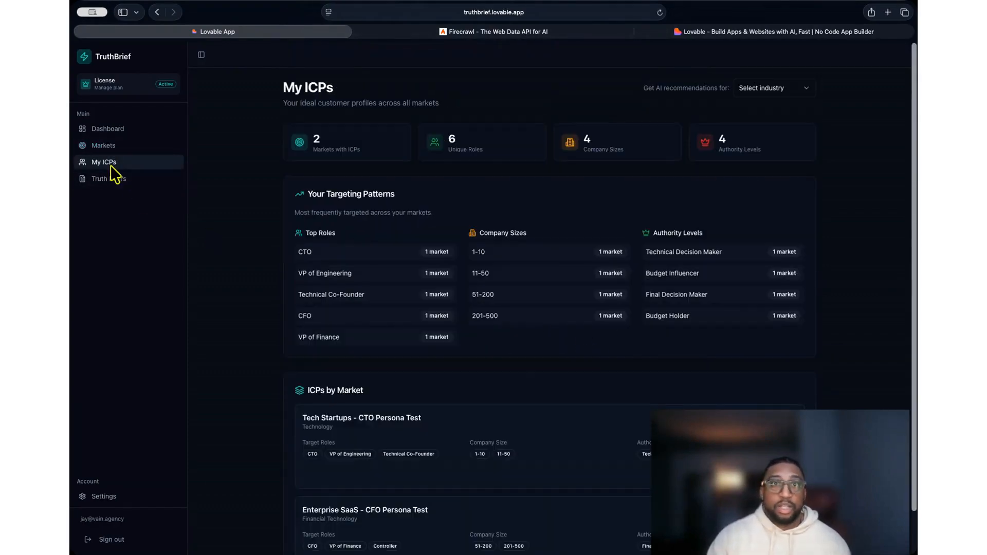
pyautogui.scroll(-3)
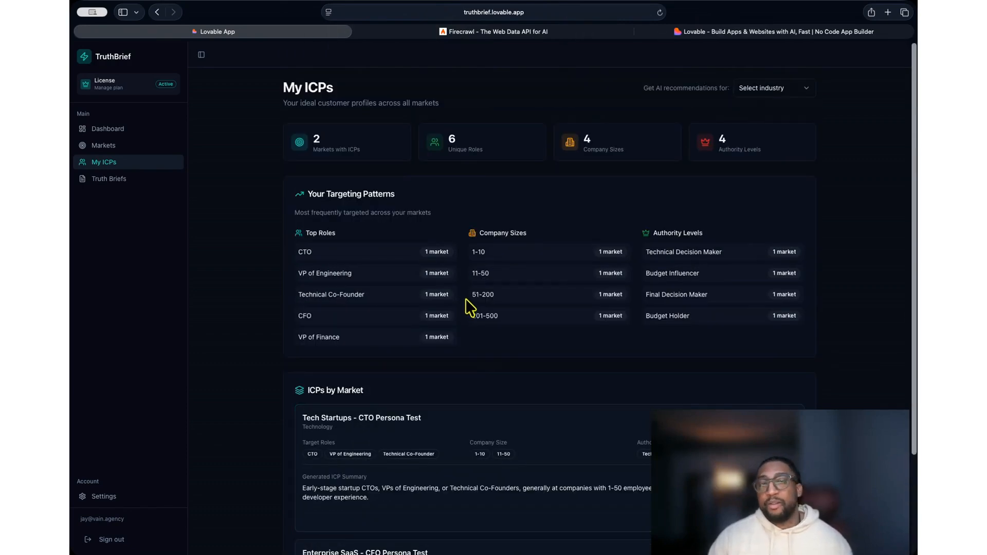
pyautogui.click(109, 178)
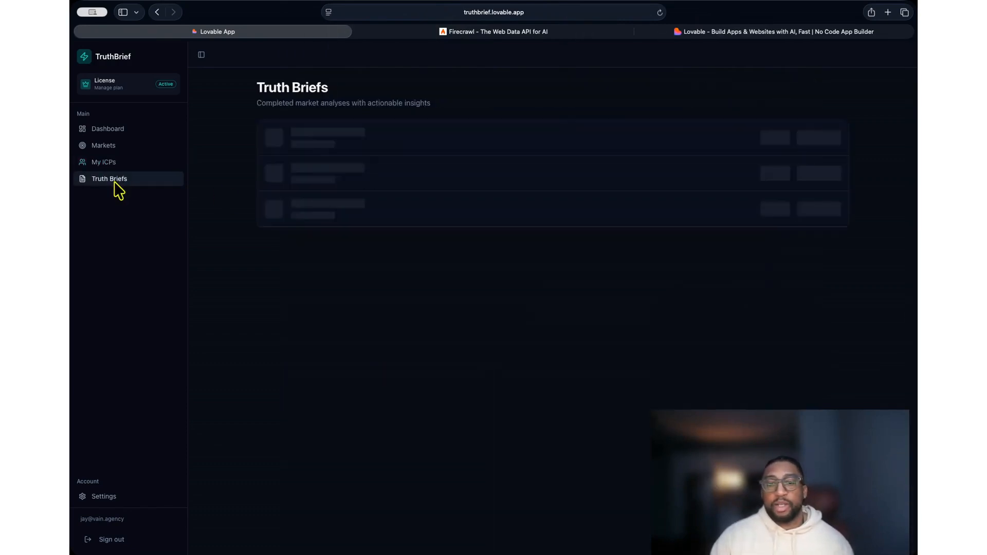
pyautogui.click(109, 178)
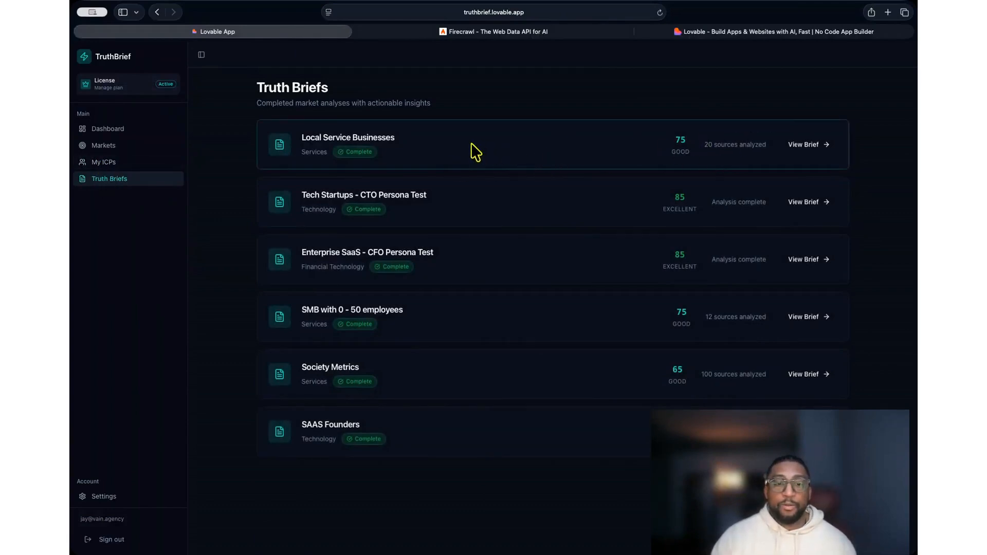
# Step: Compare the Local Service Businesses brief's ICP targeting and Insights, highlighting the first top risk
pyautogui.click(808, 144)
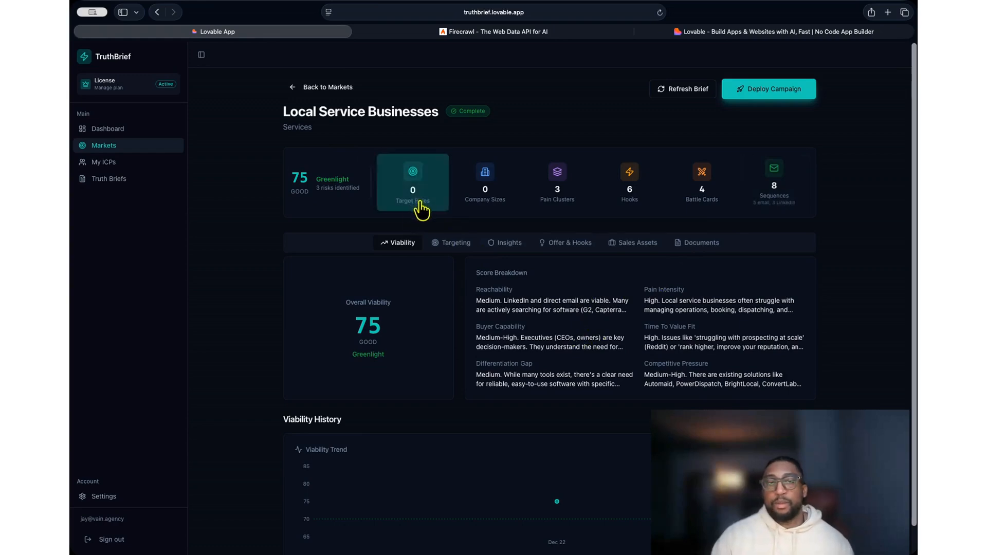
pyautogui.moveTo(458, 247)
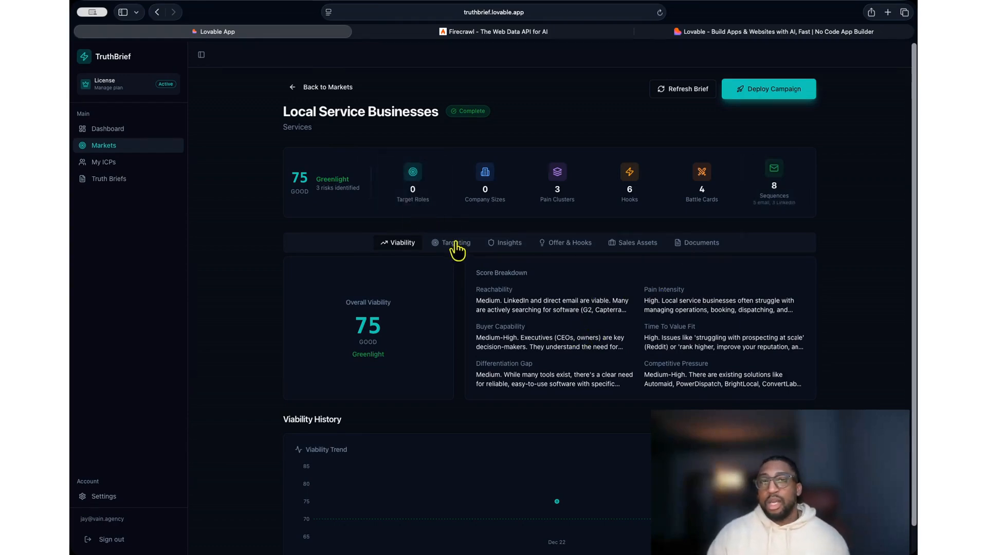
pyautogui.click(454, 243)
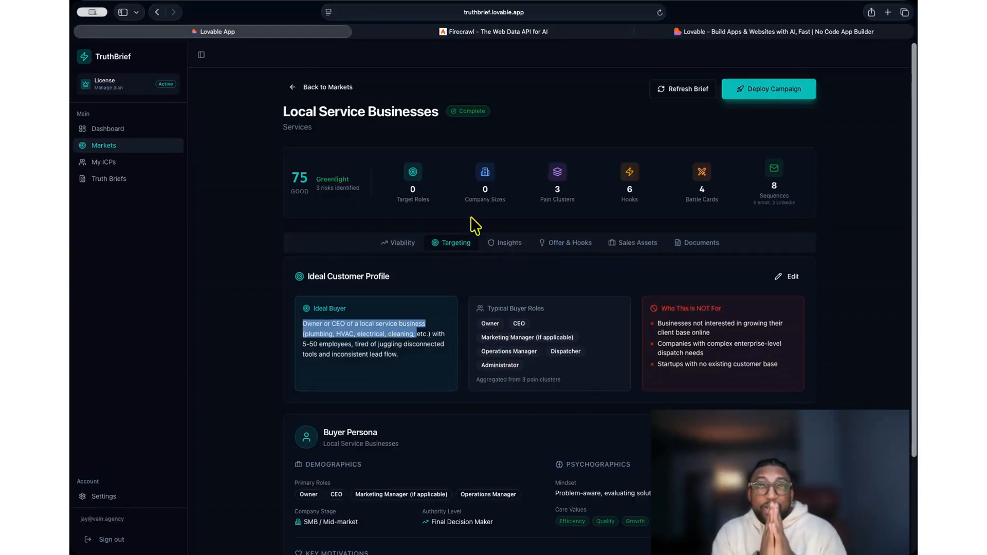
pyautogui.click(504, 243)
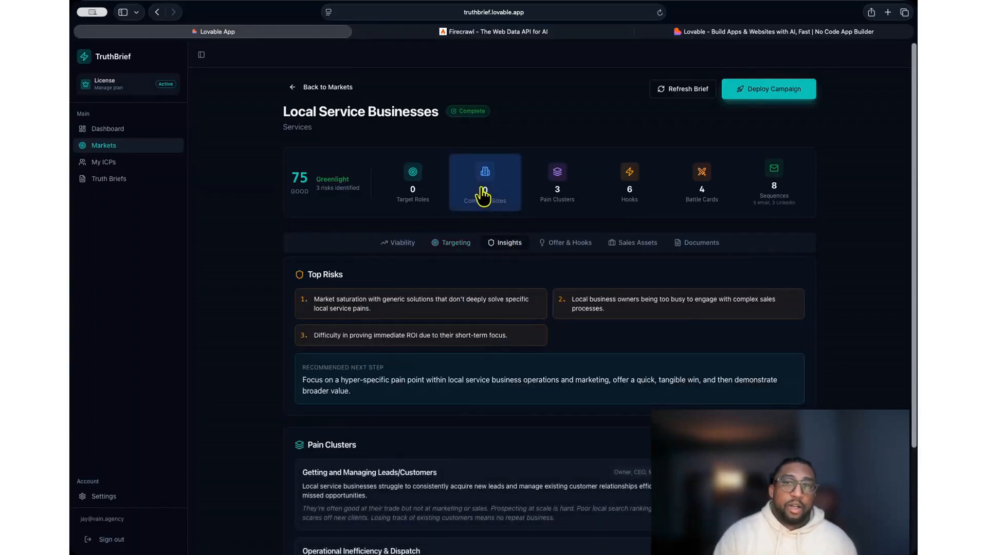
pyautogui.click(456, 243)
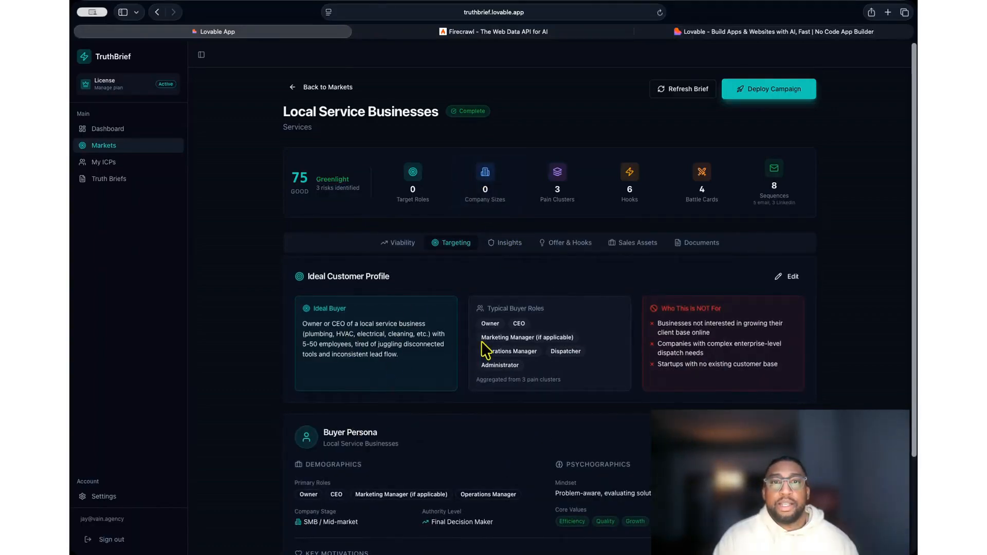
pyautogui.click(556, 182)
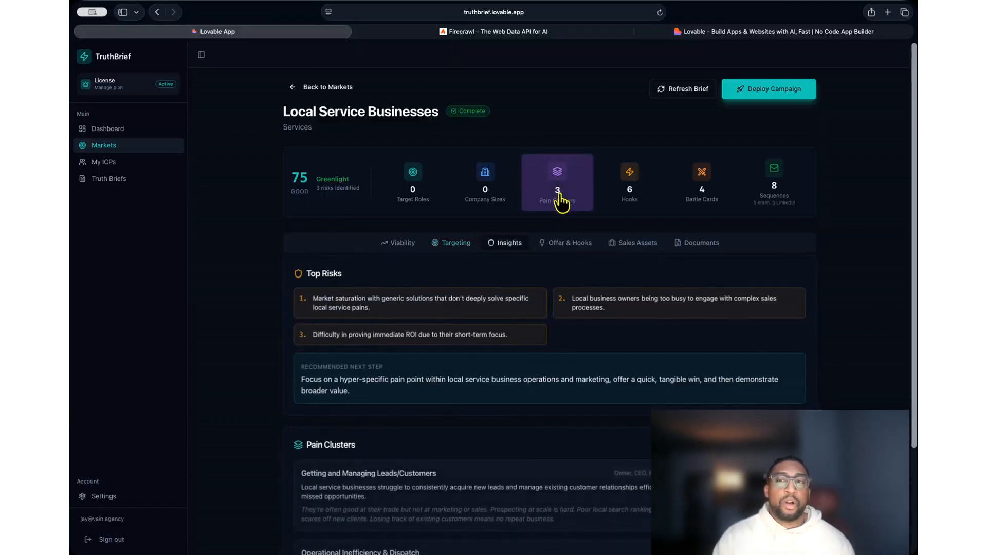
pyautogui.moveTo(315, 299); pyautogui.dragTo(371, 308)
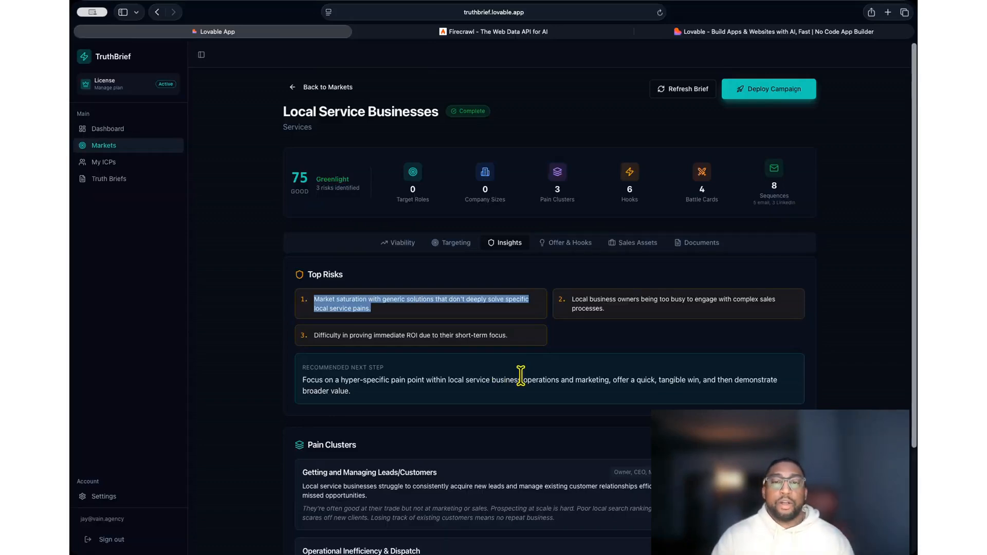
pyautogui.moveTo(436, 112)
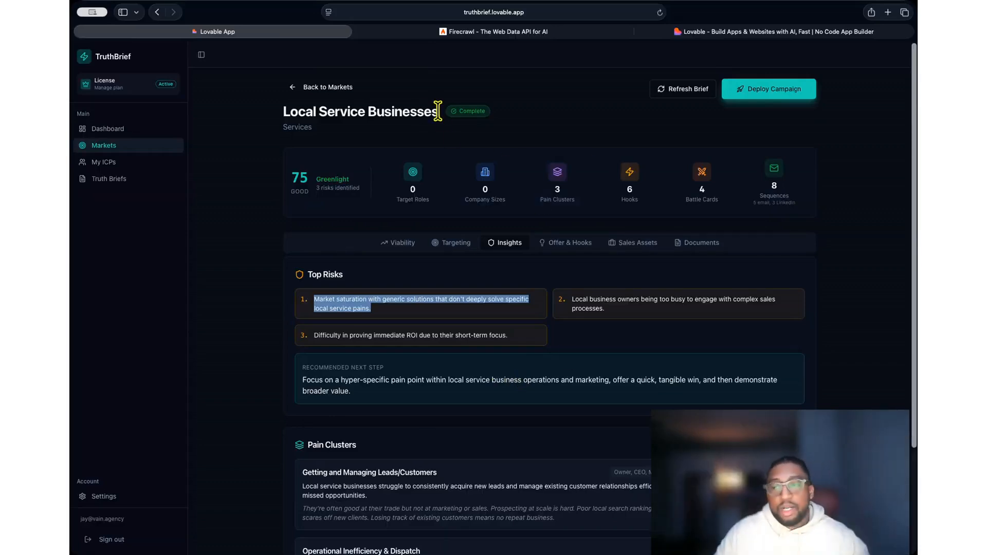